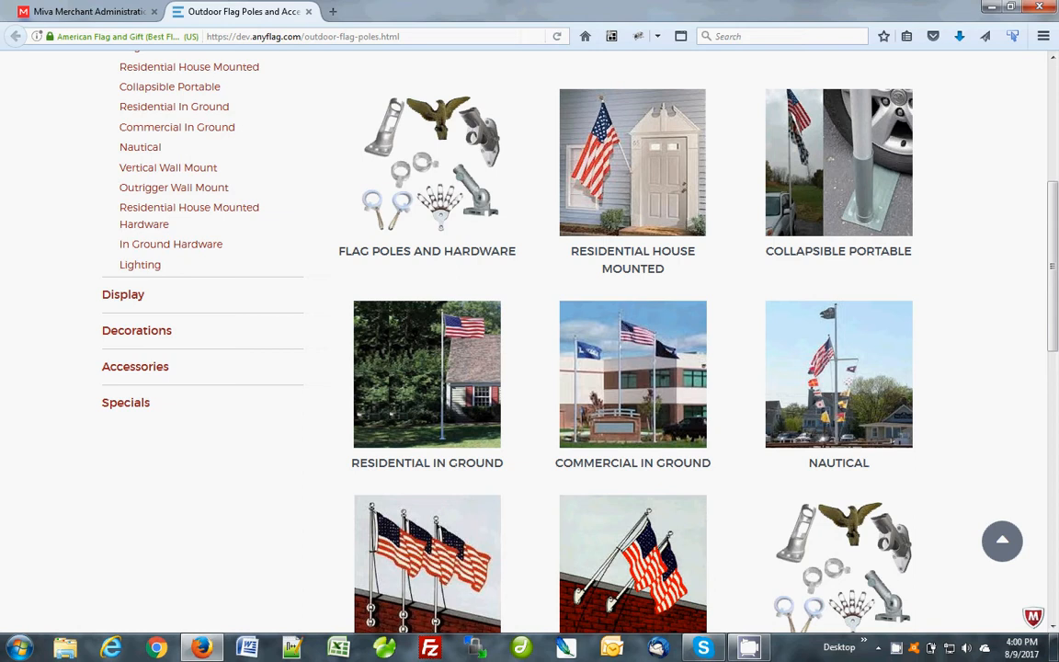
mouse_move(640, 257)
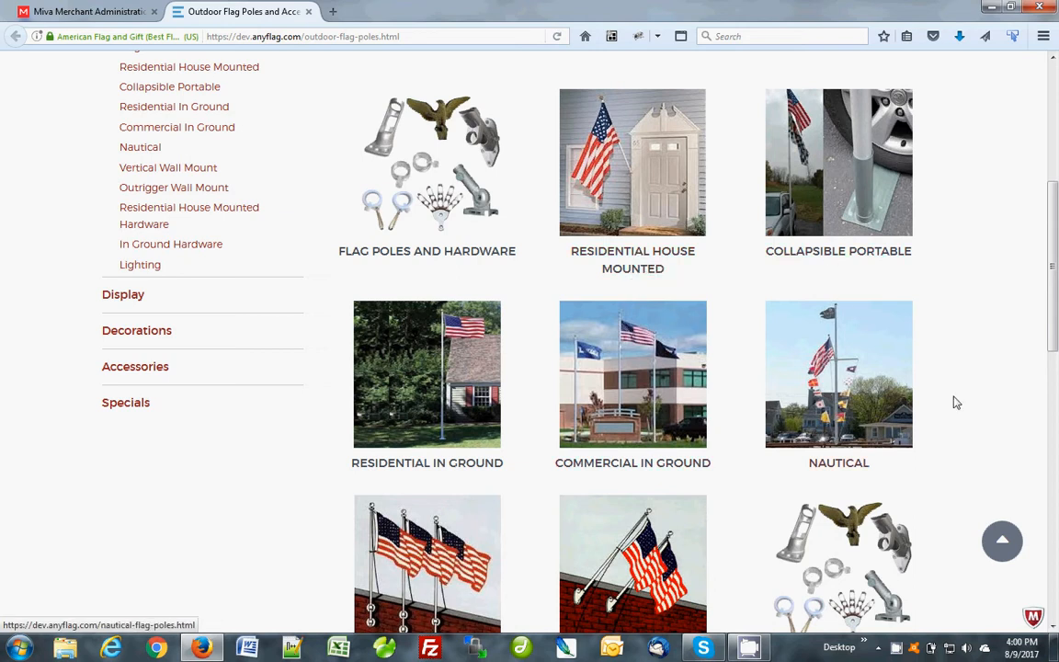
- Search 'outdoor' in the admin and open Edit Category OUTDOOR-FLAG-POLES, then bring up the admin menu
scroll("down", 3)
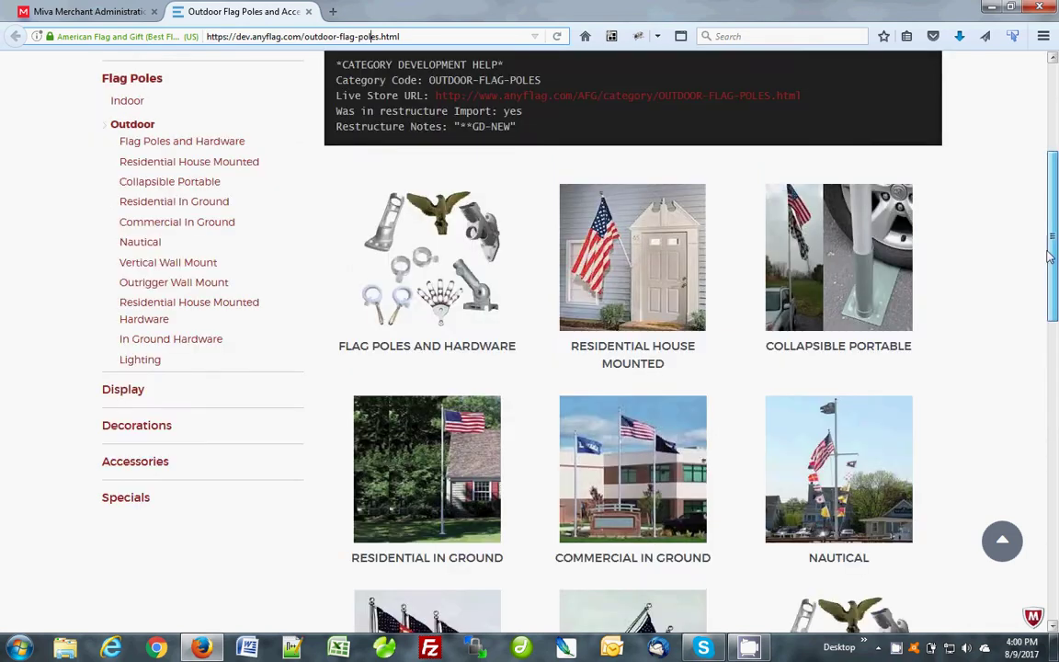
scroll("down", 3)
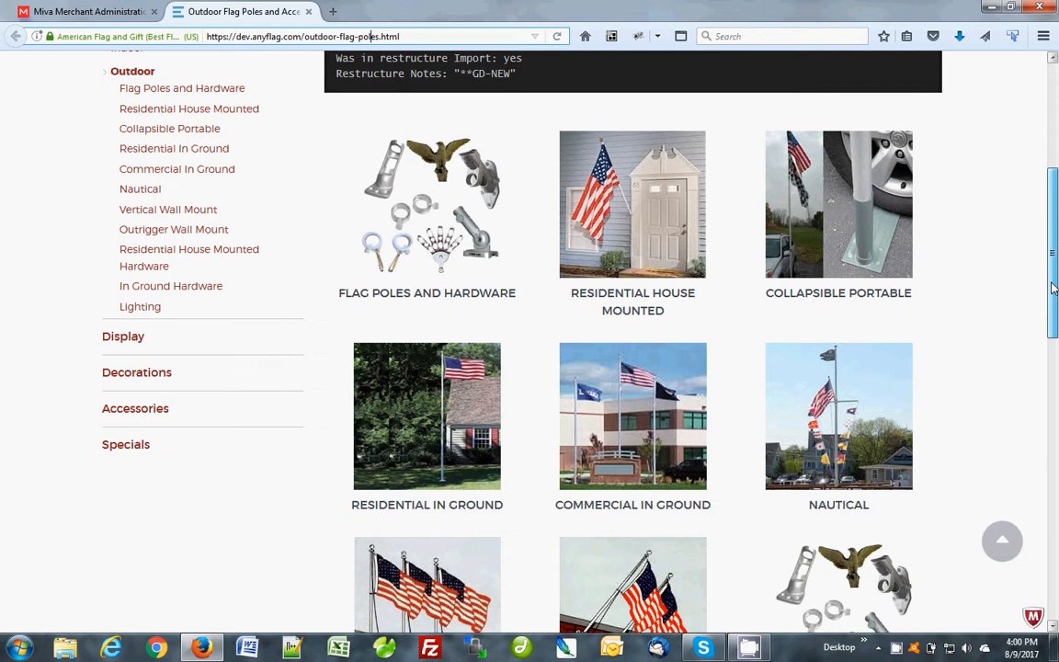
scroll("down", 3)
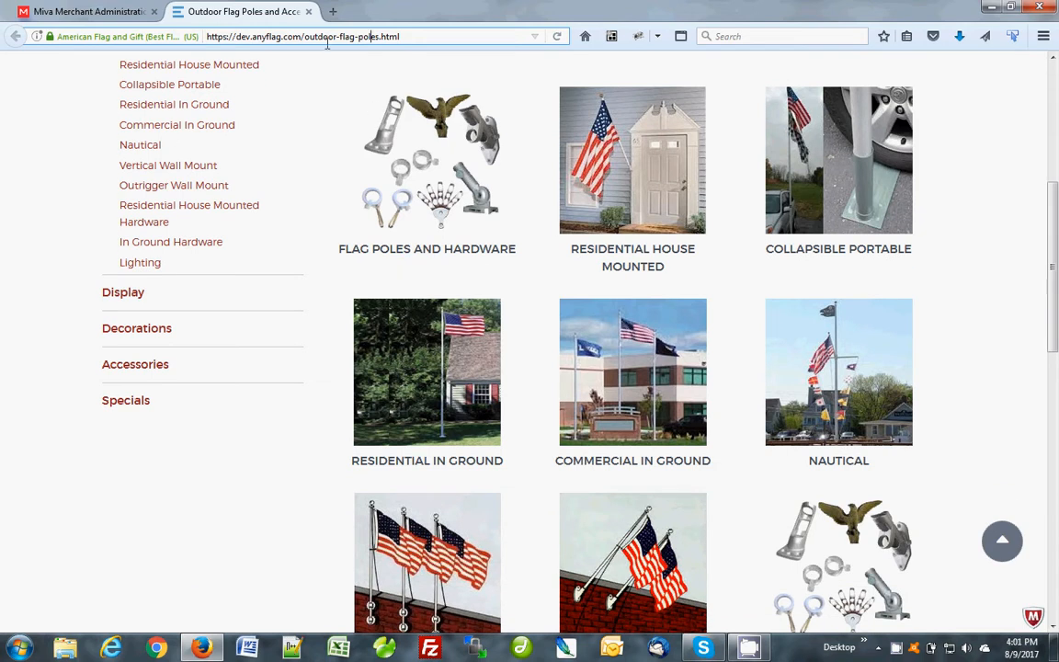
left_click(89, 16)
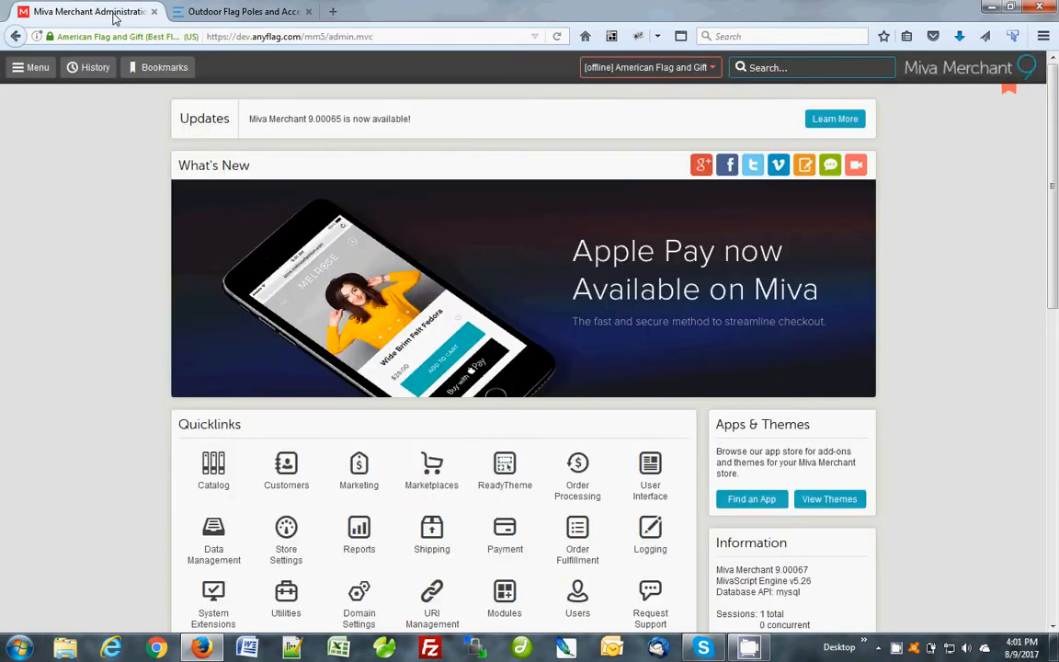
mouse_move(583, 104)
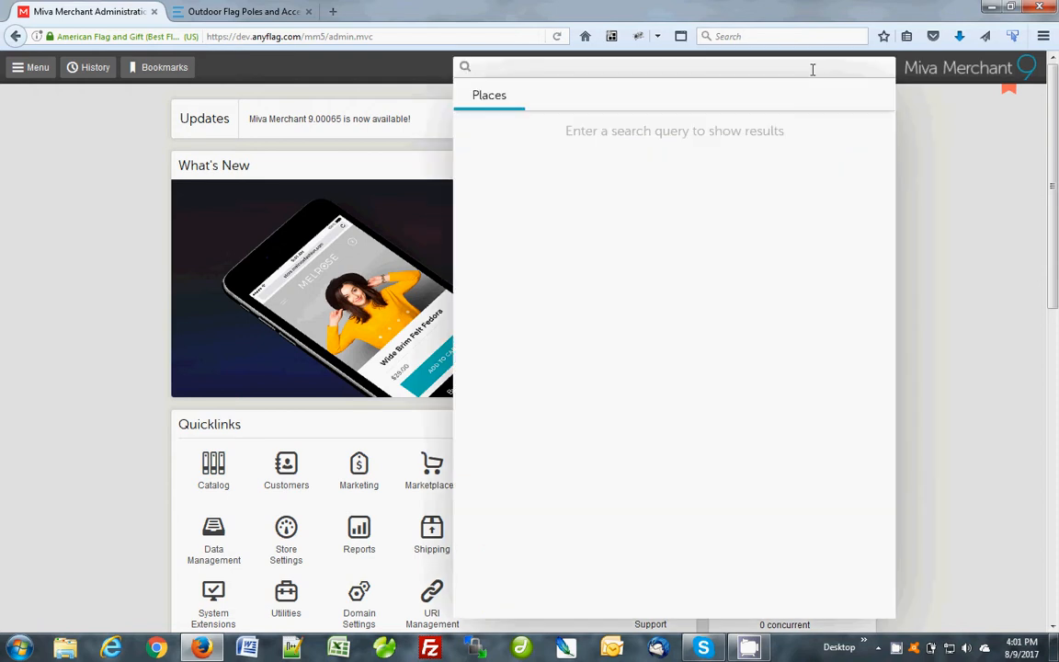
type("outdoor flag poles")
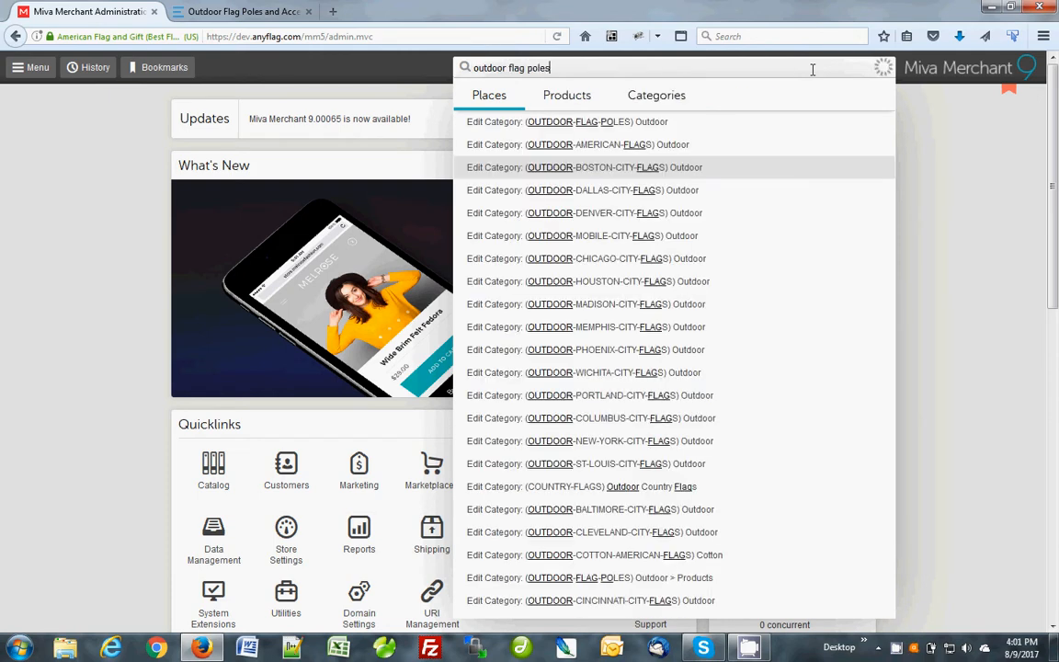
left_click(572, 96)
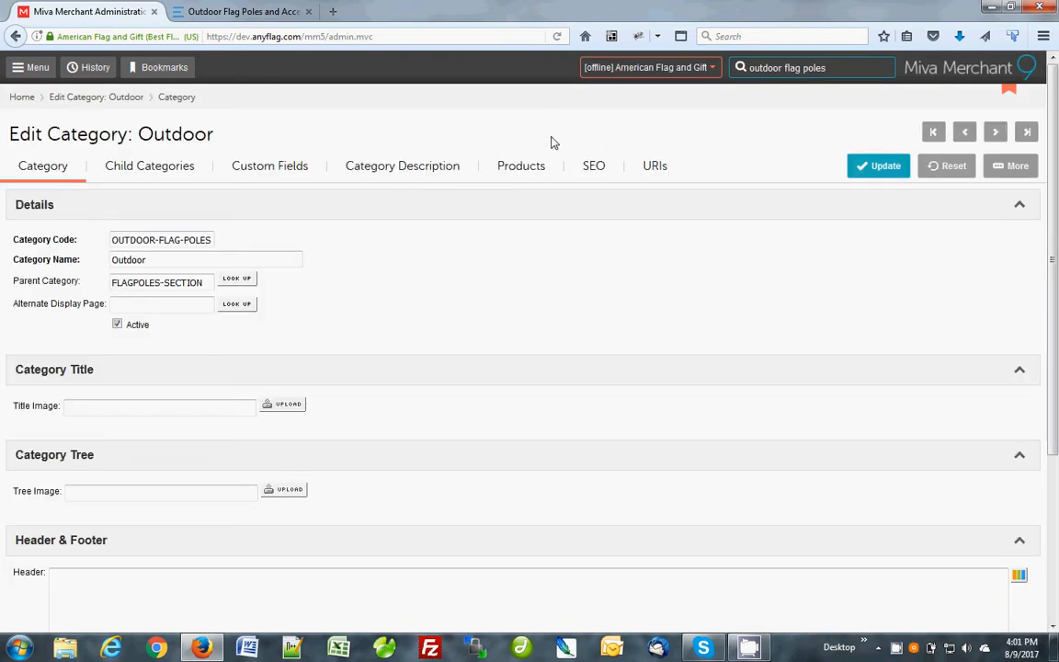
left_click(29, 66)
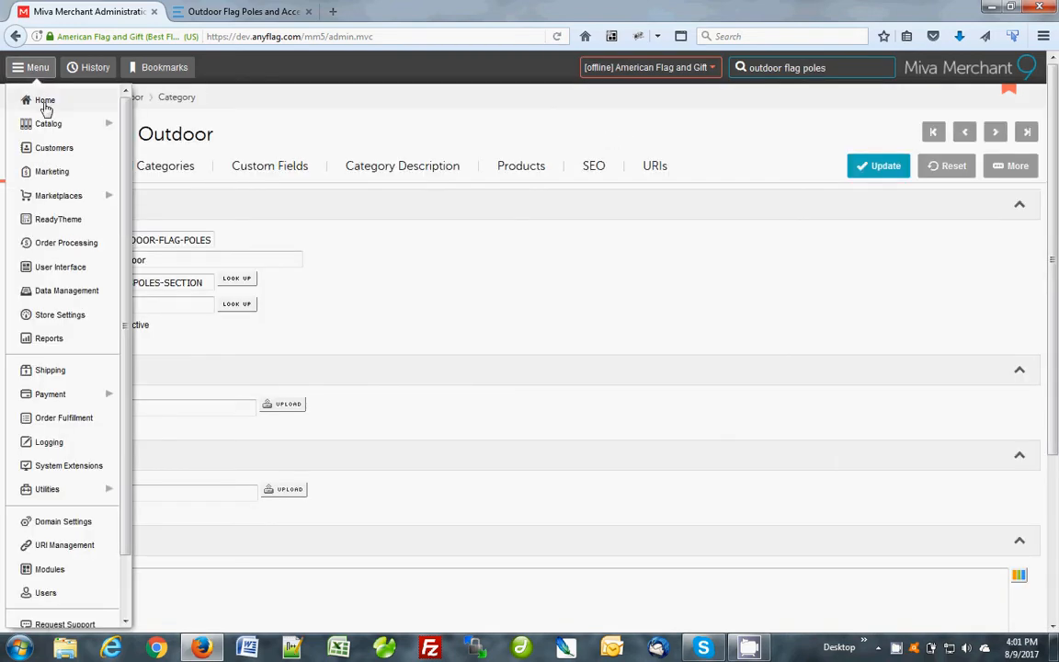
left_click(48, 123)
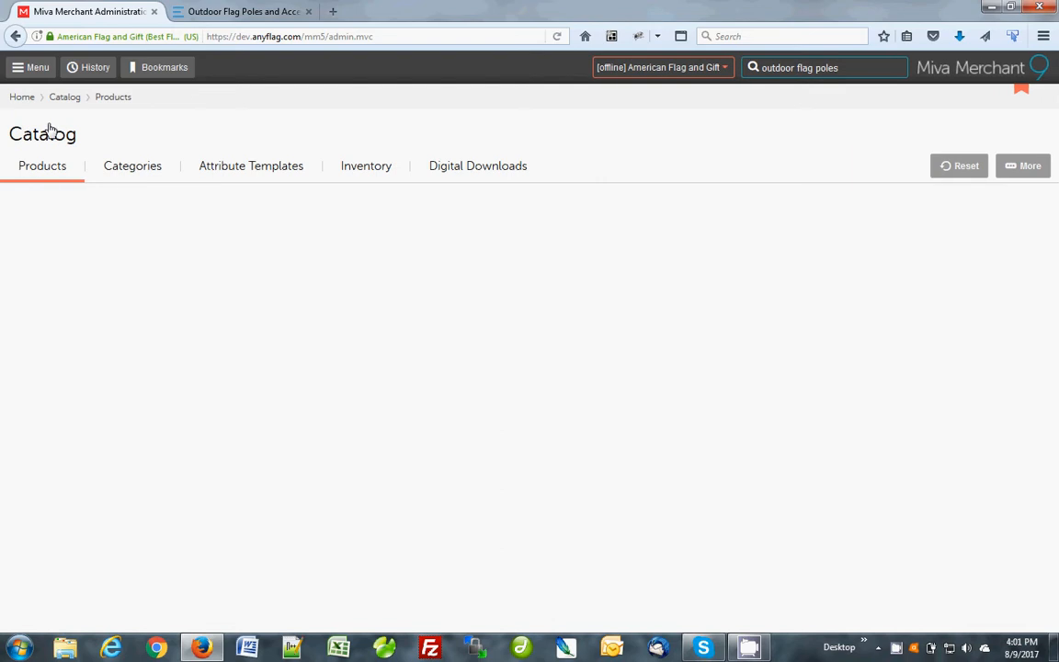
left_click(132, 165)
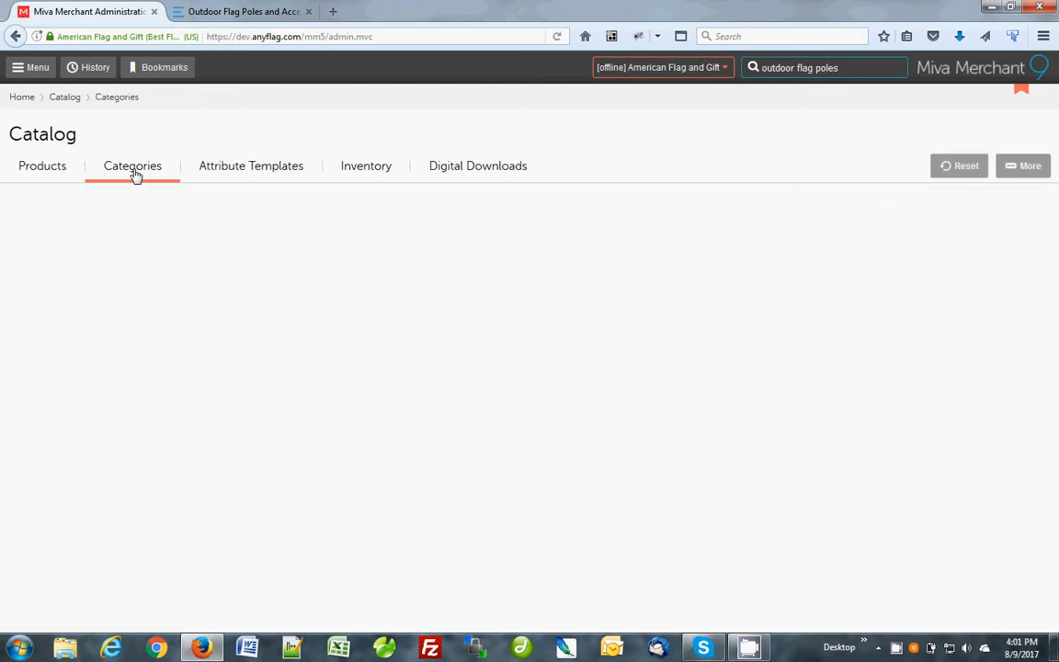
left_click(132, 166)
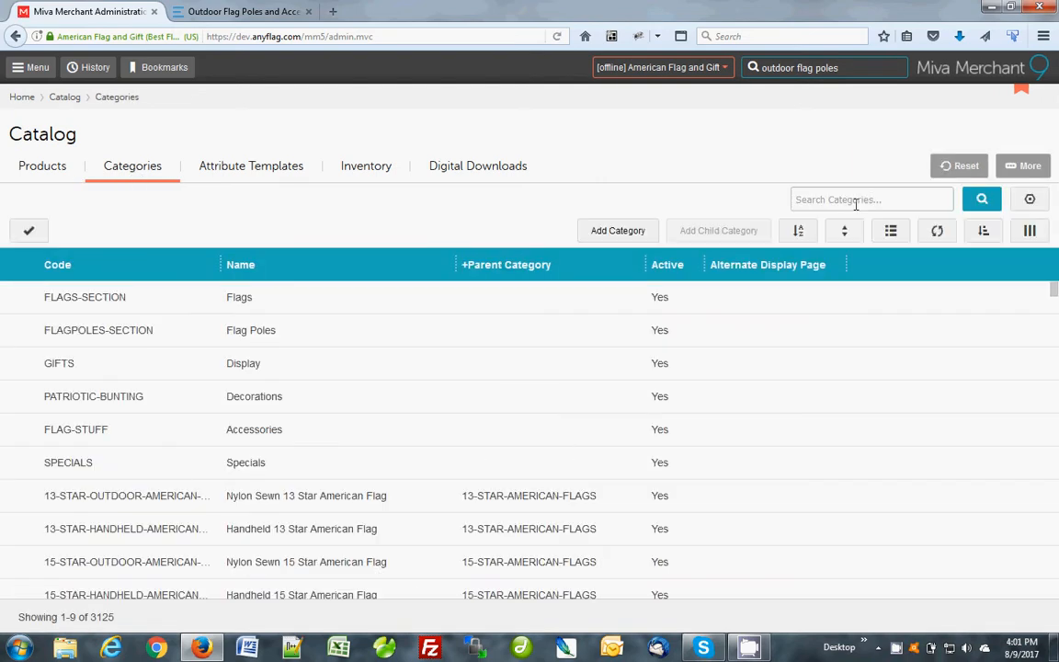
left_click(871, 198)
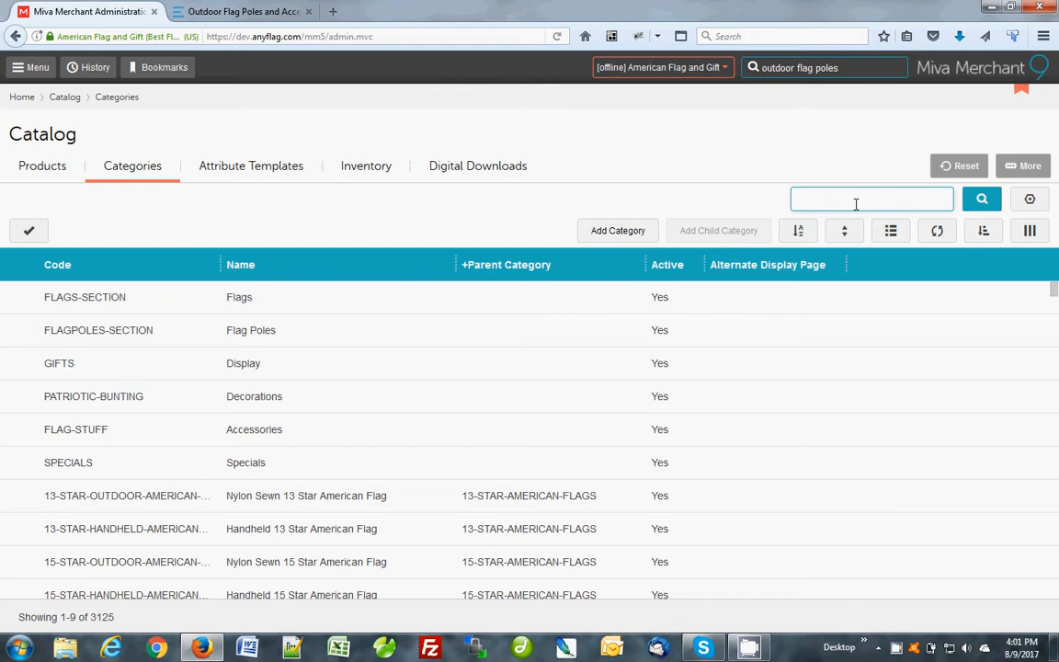
type("outdoor fla")
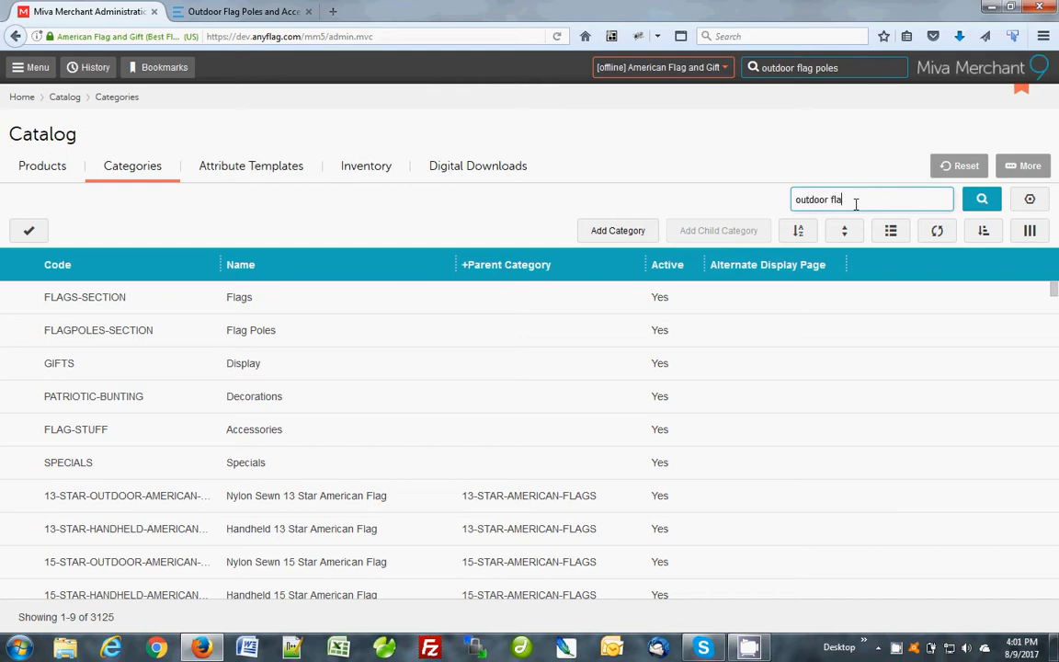
type("g poles")
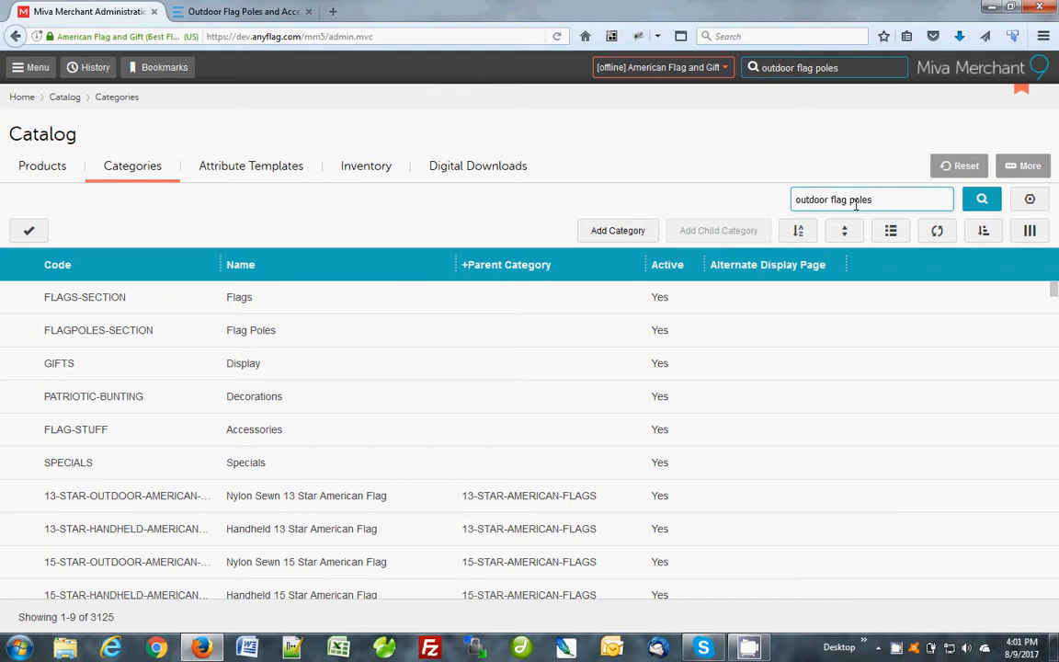
left_click(982, 198)
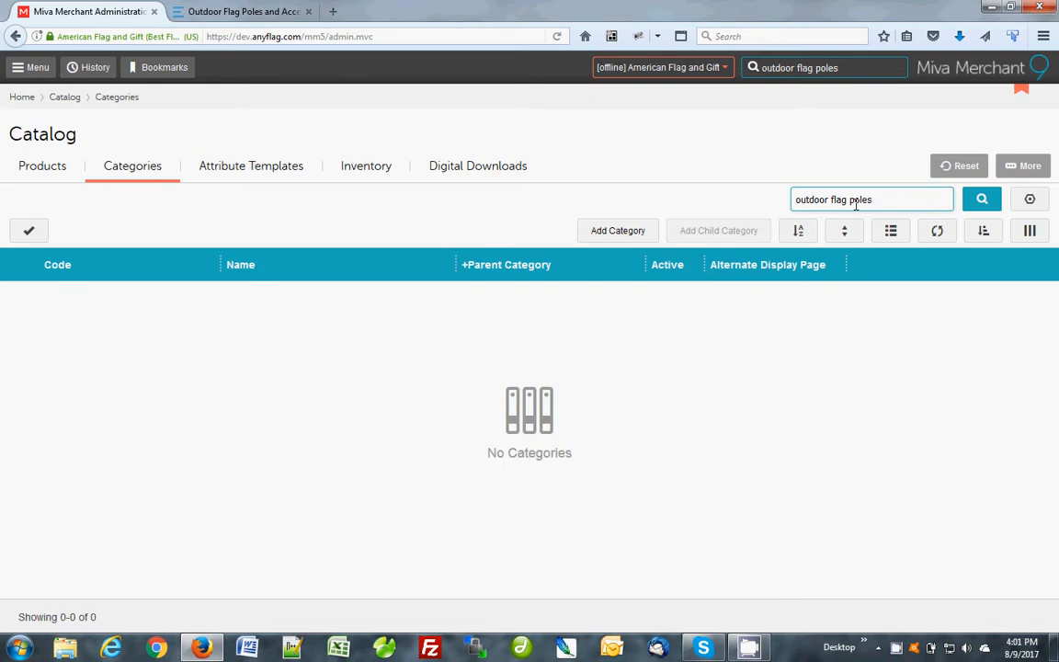
mouse_move(598, 376)
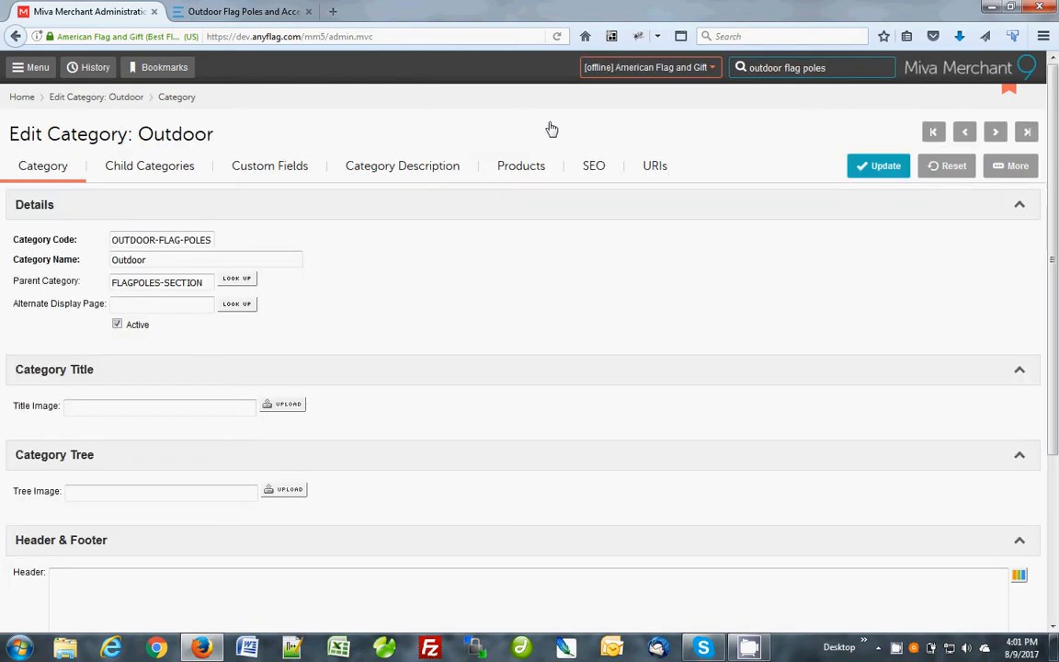
- List Outdoor's 11 child categories on the Child Categories tab, comparing with the storefront page
left_click(239, 11)
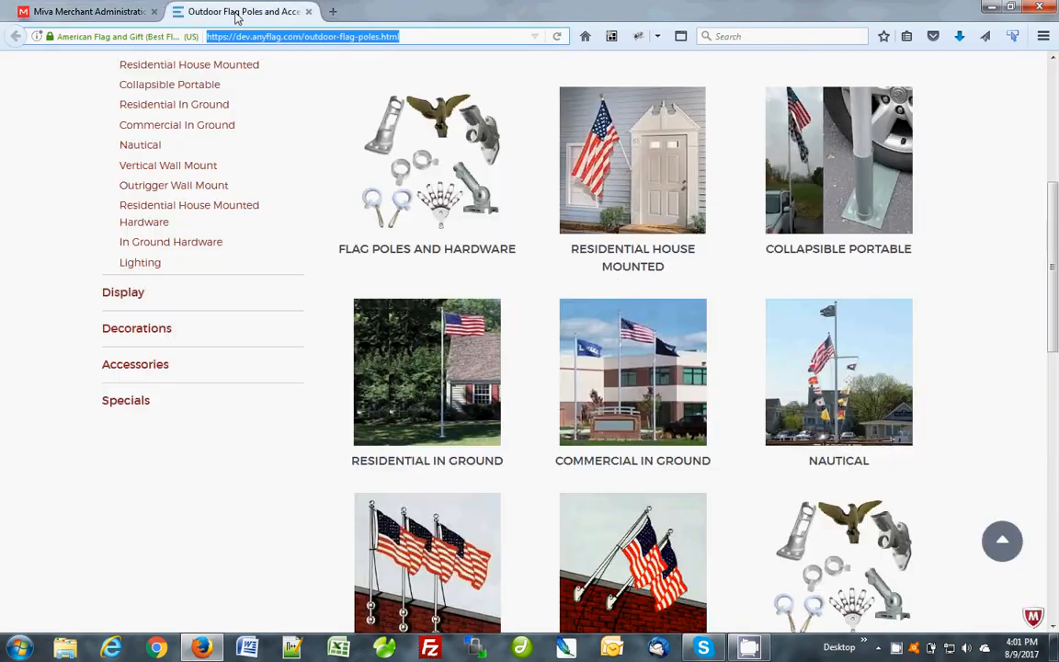
left_click(88, 13)
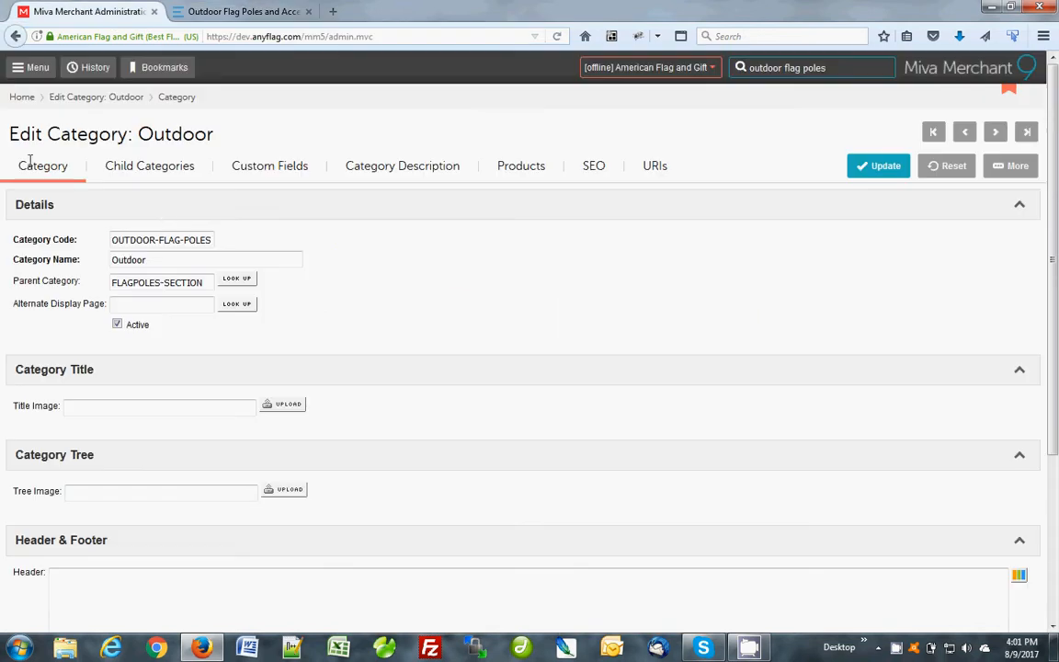
mouse_move(154, 175)
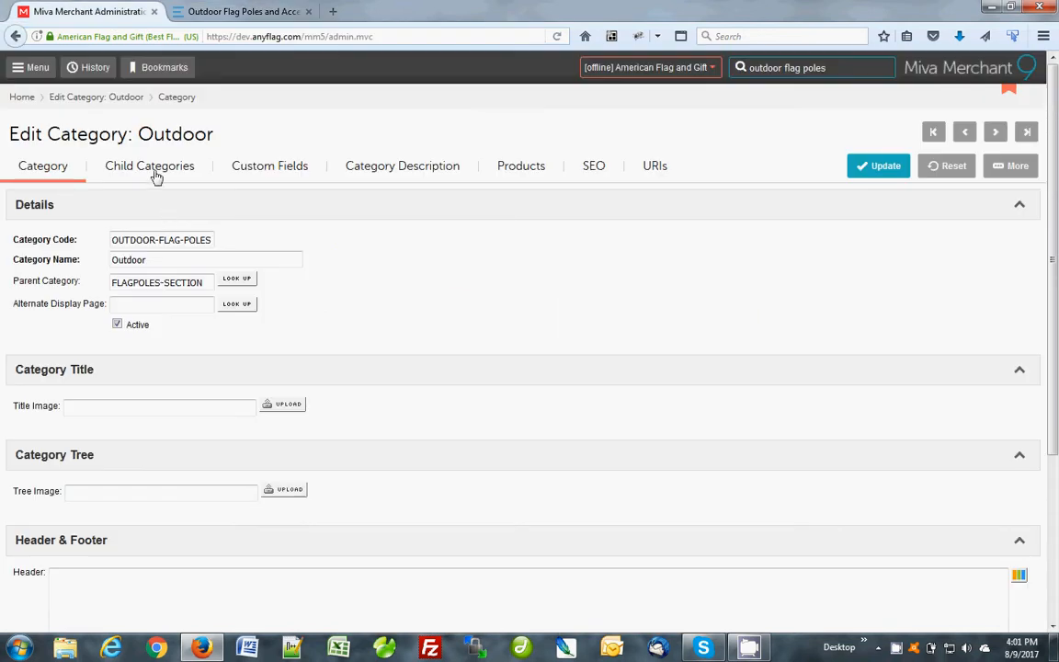
left_click(149, 165)
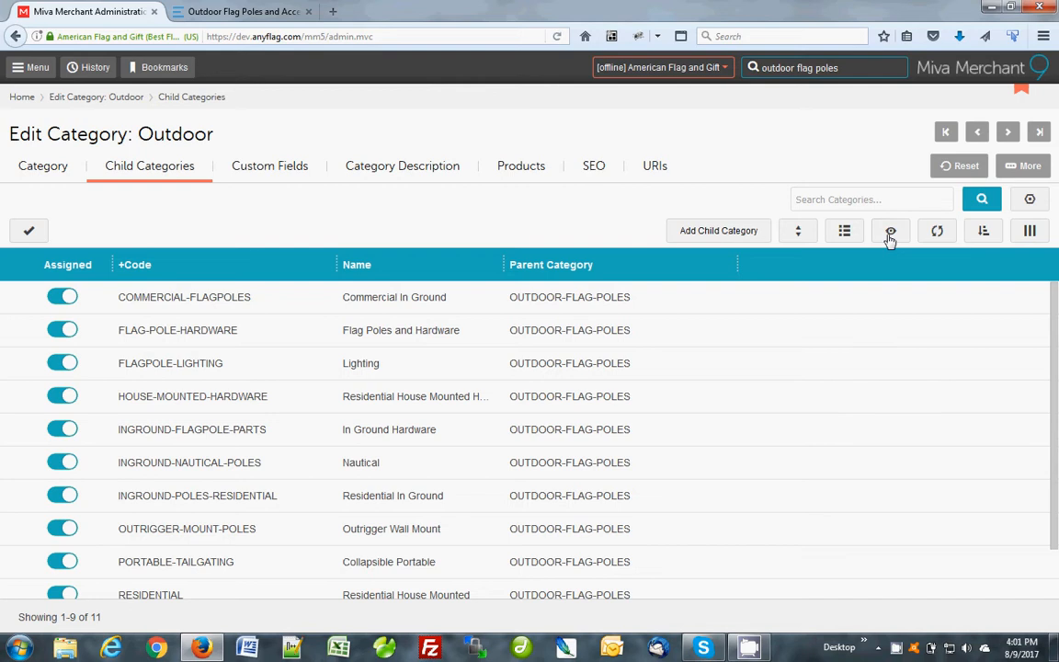
left_click(890, 230)
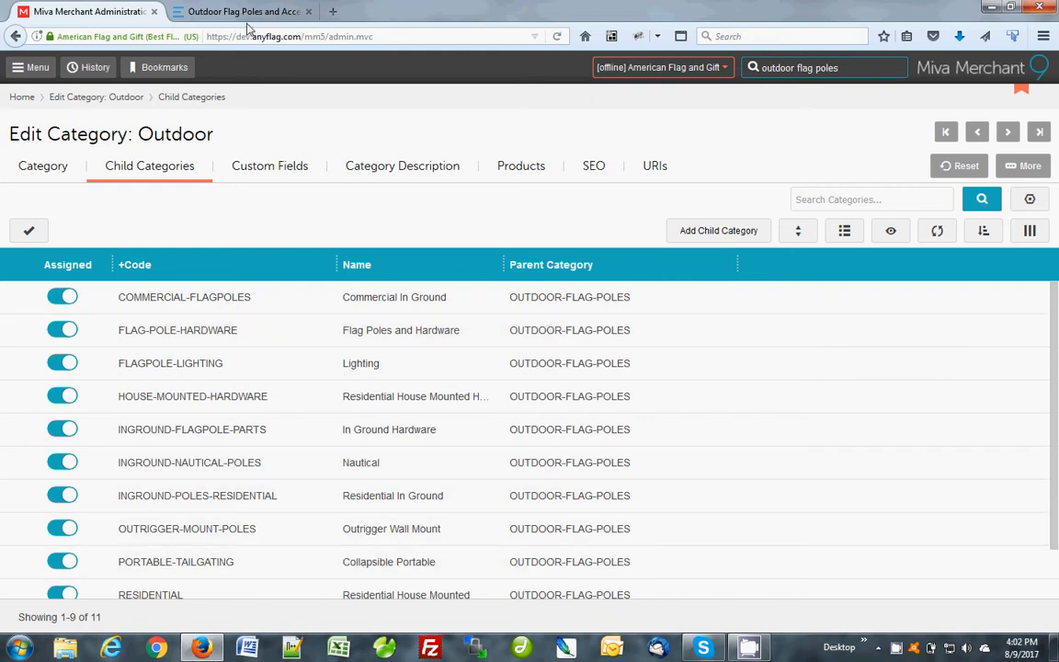
left_click(242, 11)
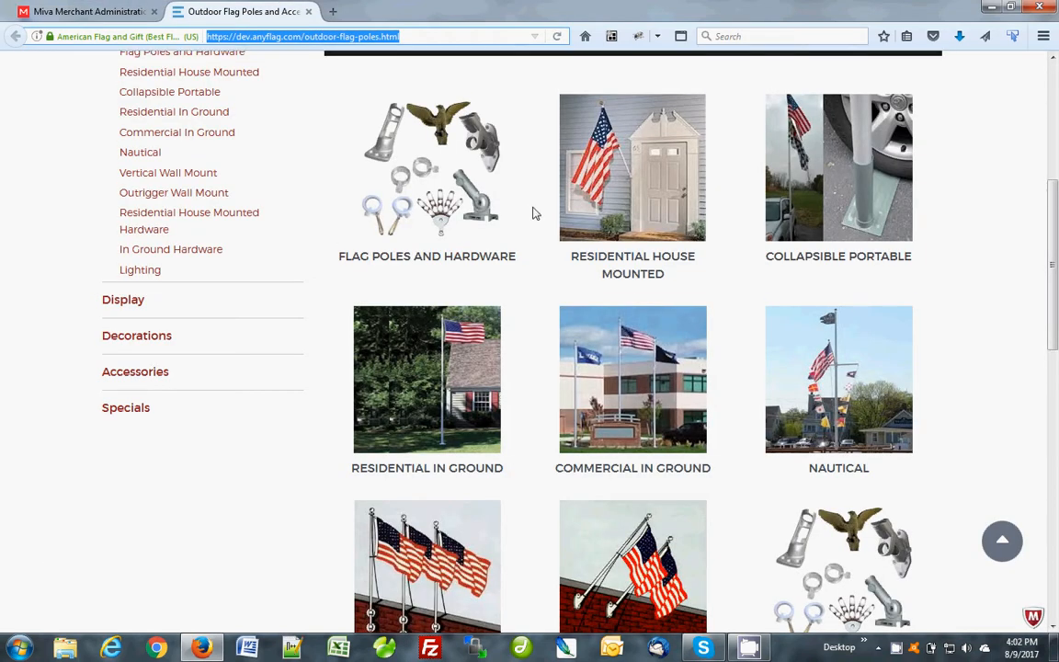
left_click(89, 20)
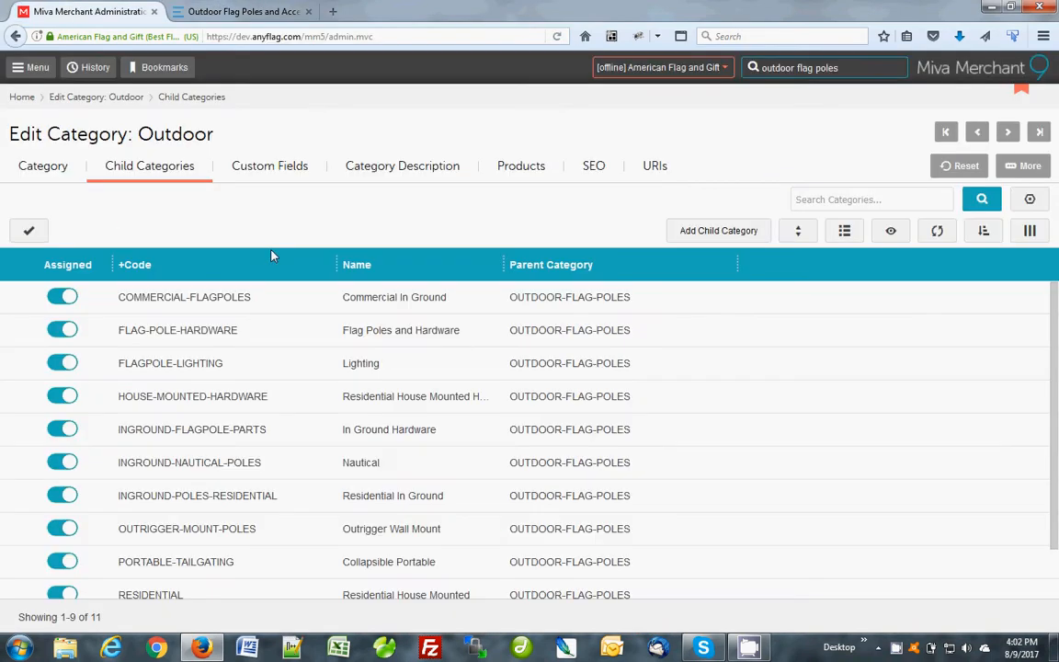
mouse_move(296, 264)
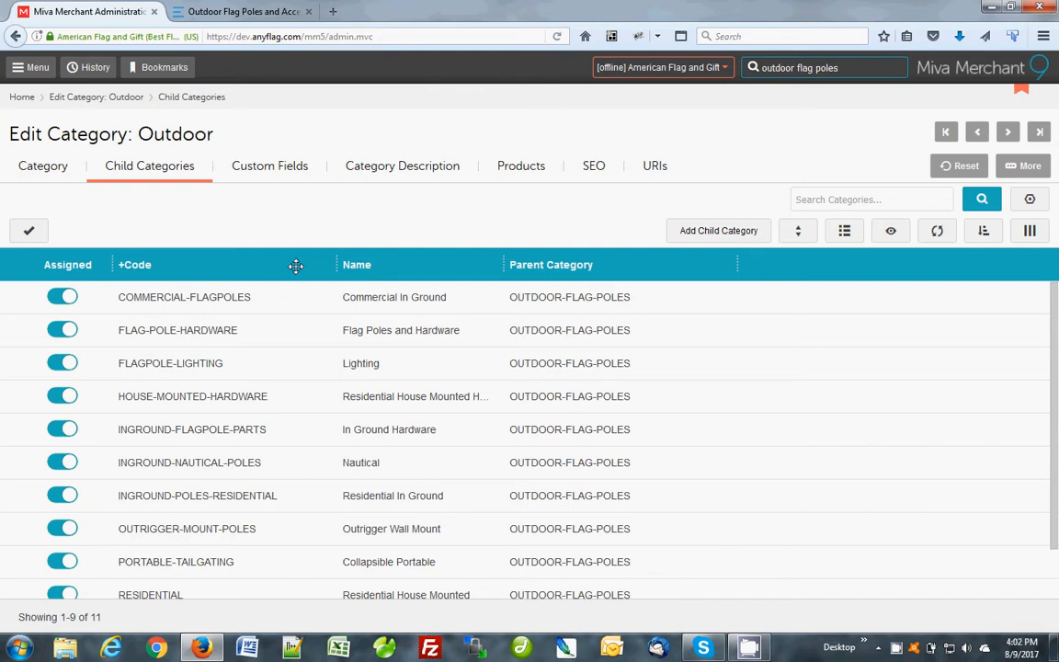
- Enable Sorting from the Display Order menu and confirm reloading the child list in display order
left_click(798, 232)
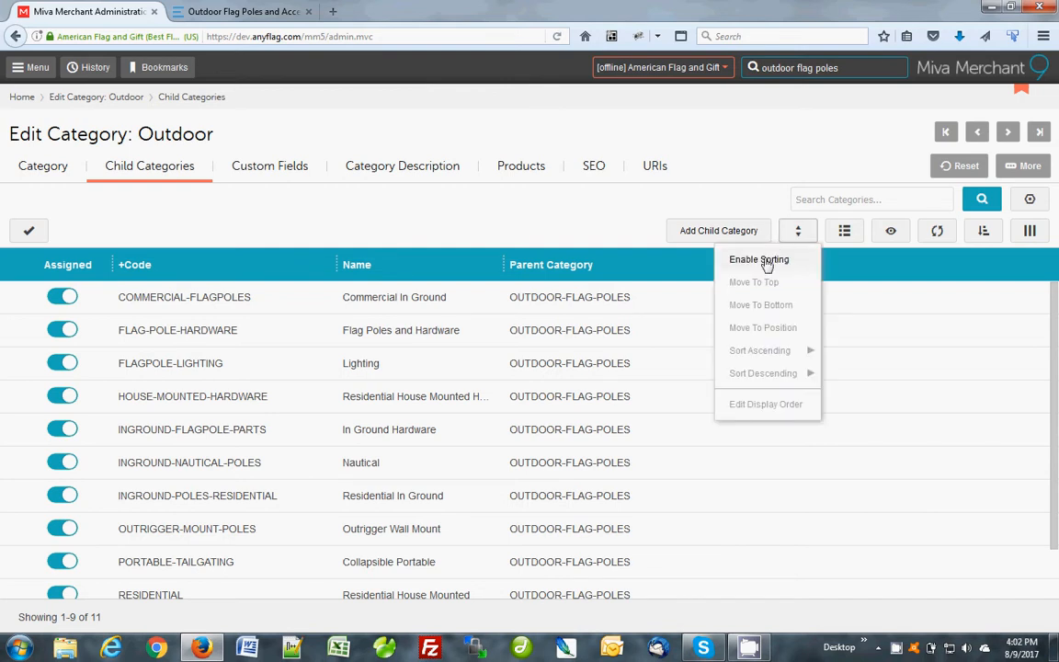
left_click(765, 259)
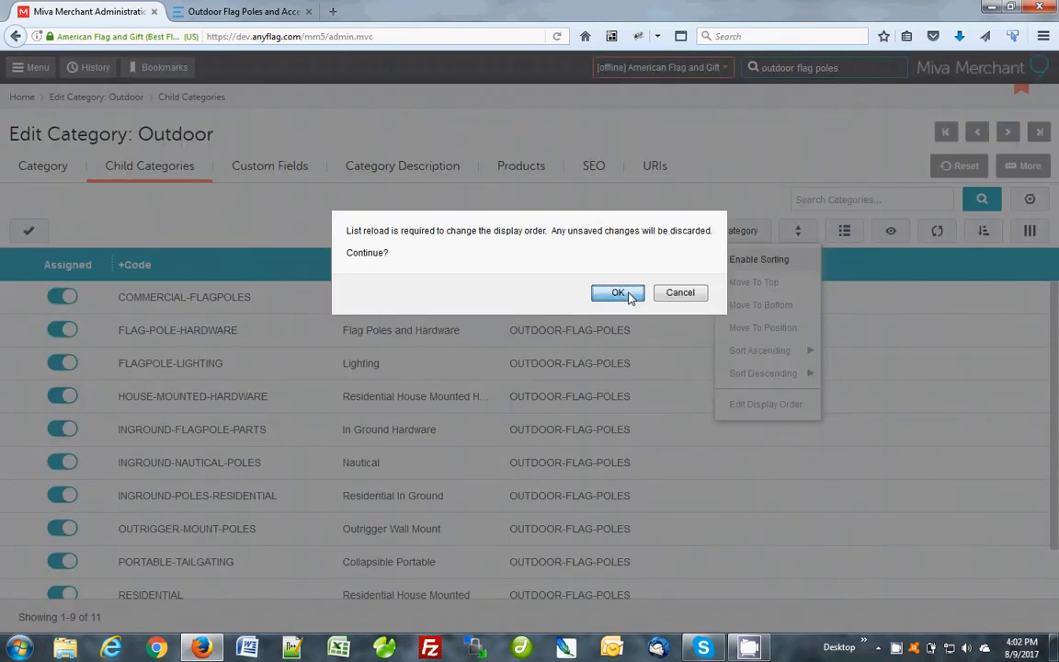
left_click(618, 293)
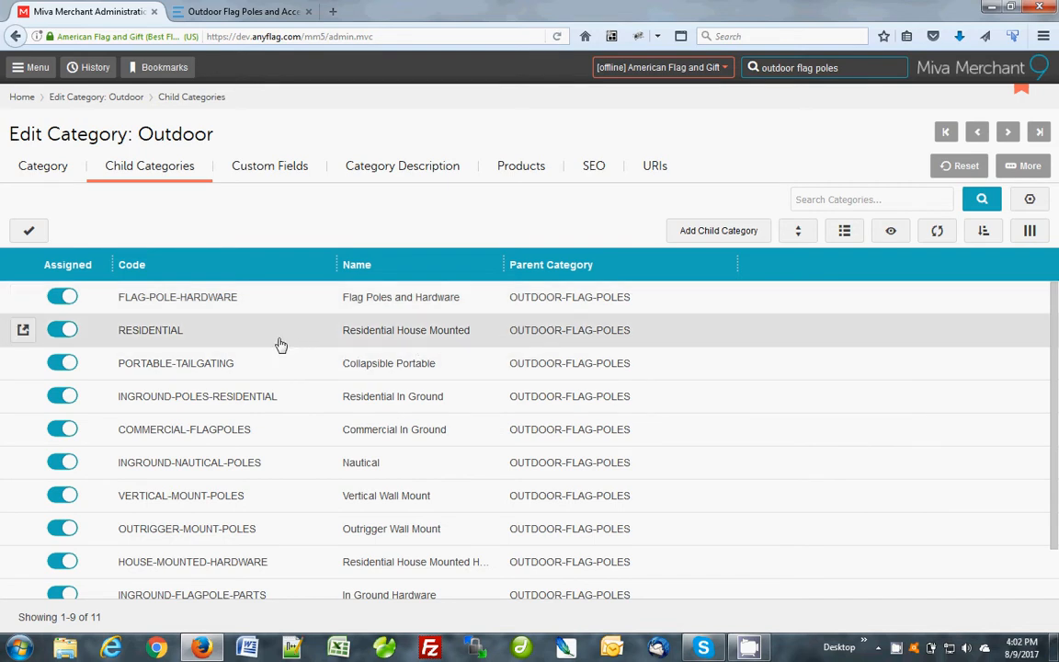
mouse_move(261, 340)
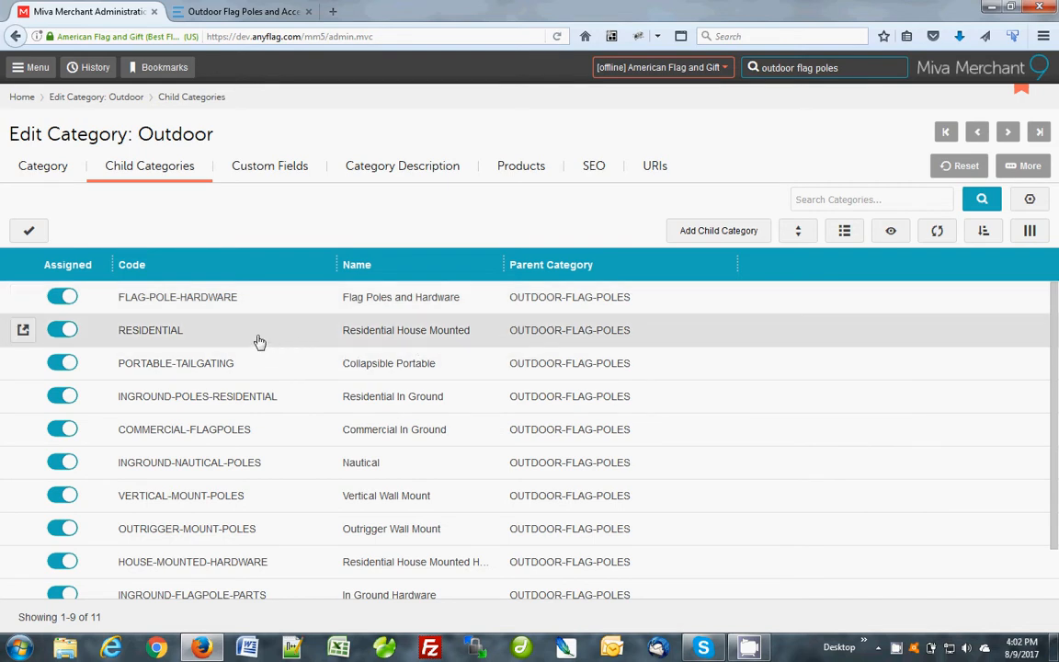
- Select the RESIDENTIAL row and move Residential House Mounted to the top of the display order
left_click(22, 331)
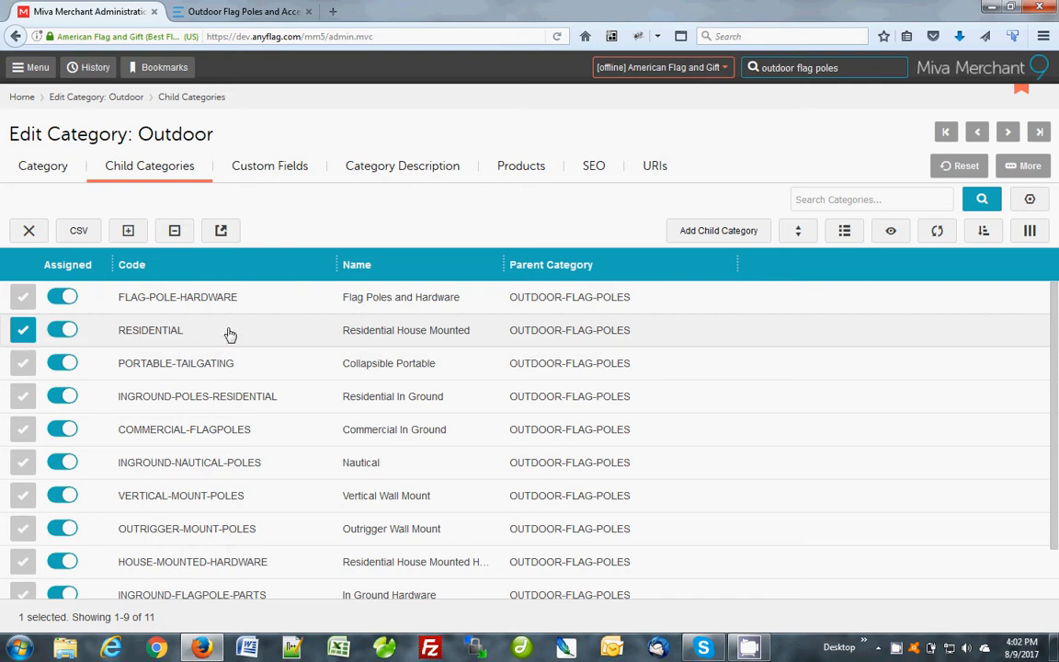
mouse_move(457, 336)
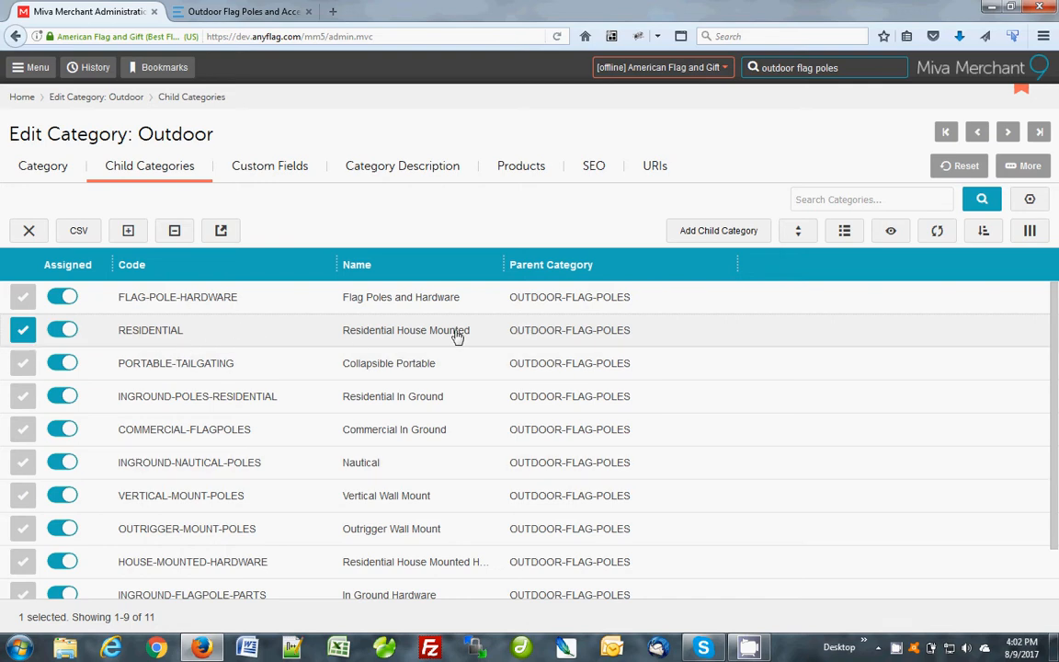
mouse_move(851, 268)
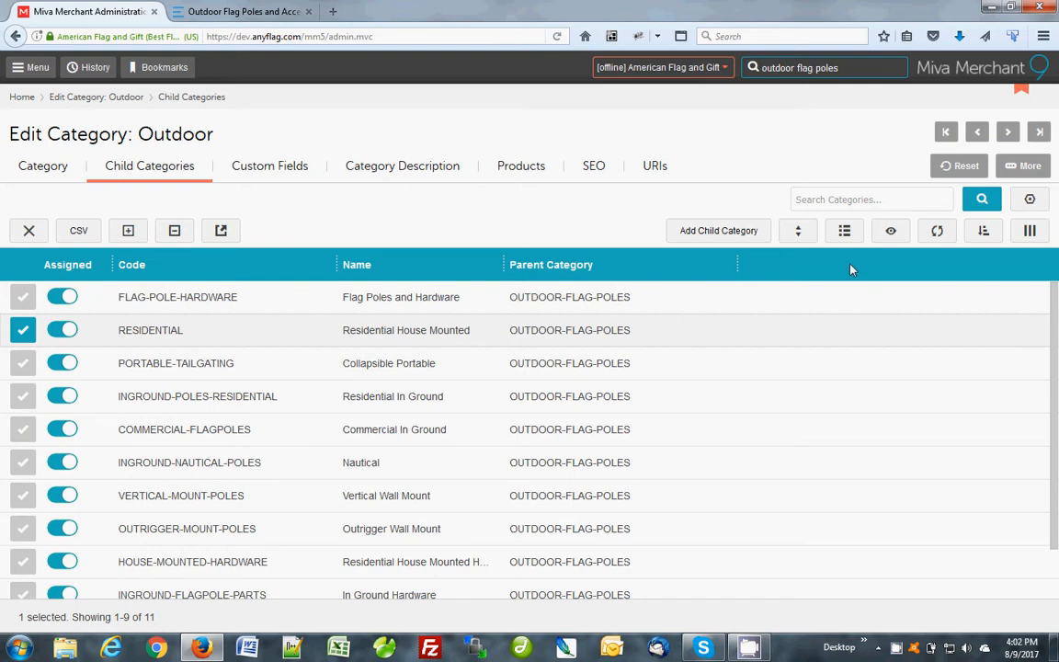
mouse_move(797, 232)
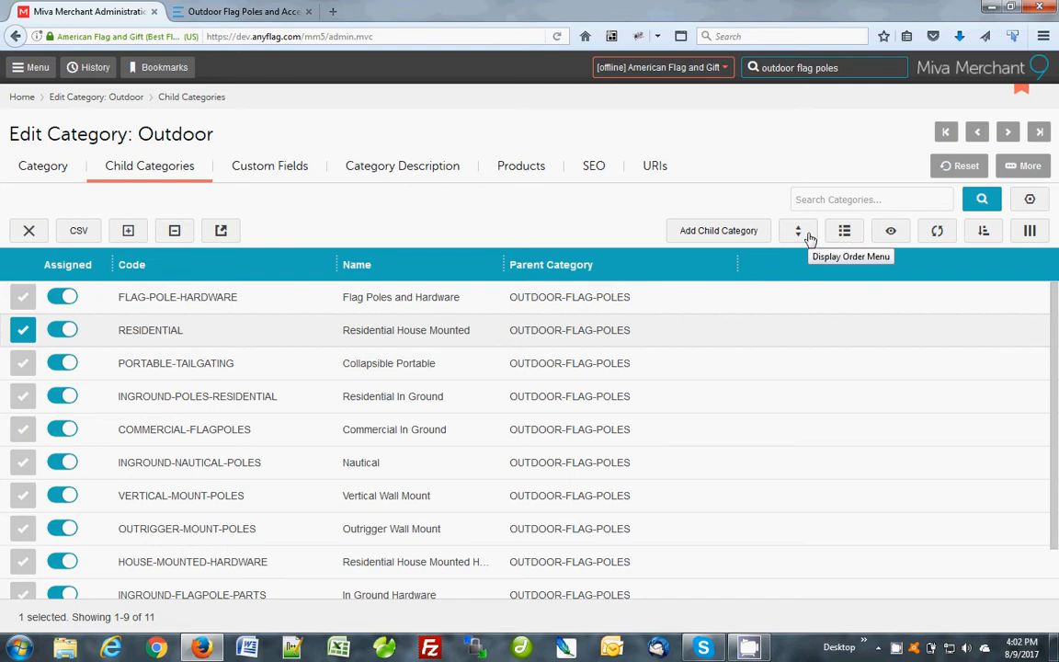
left_click(798, 232)
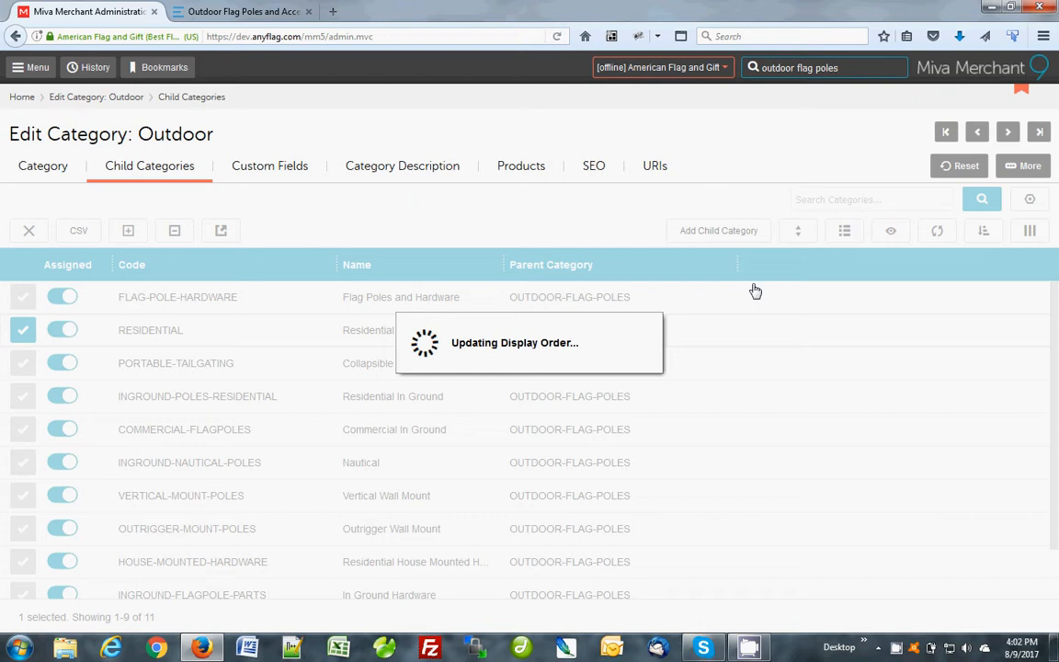
left_click_drag(150, 329, 150, 296)
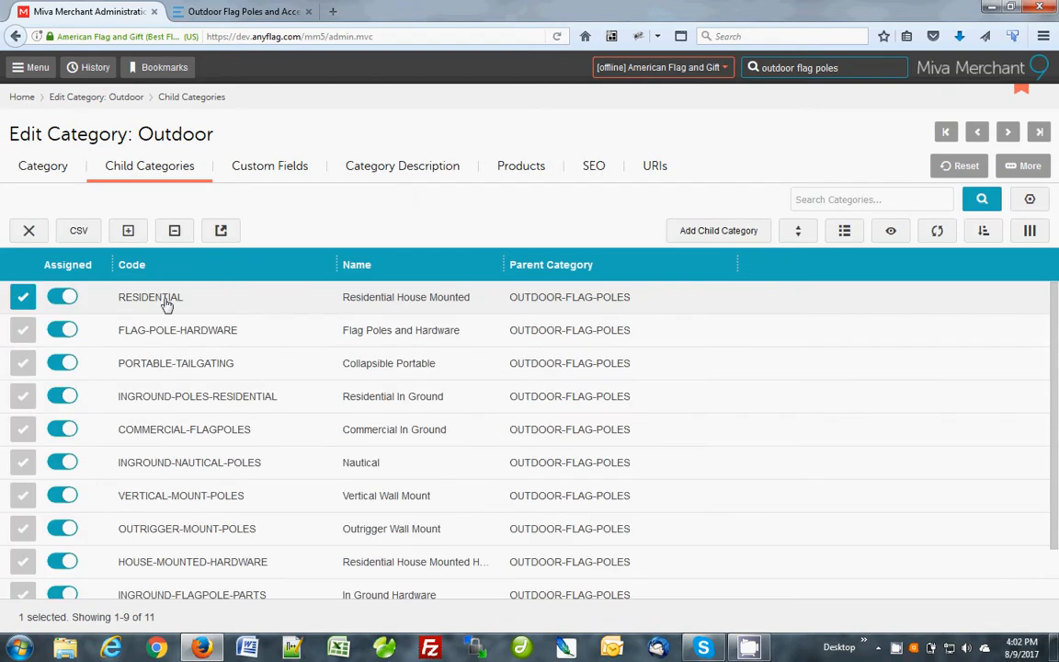
mouse_move(197, 301)
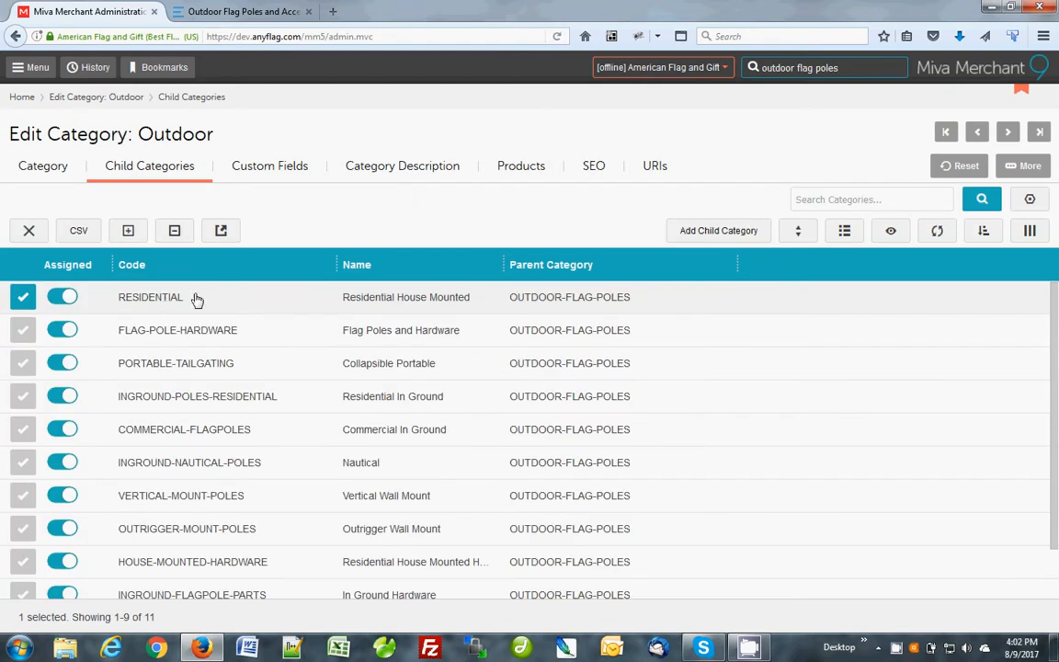
left_click(248, 15)
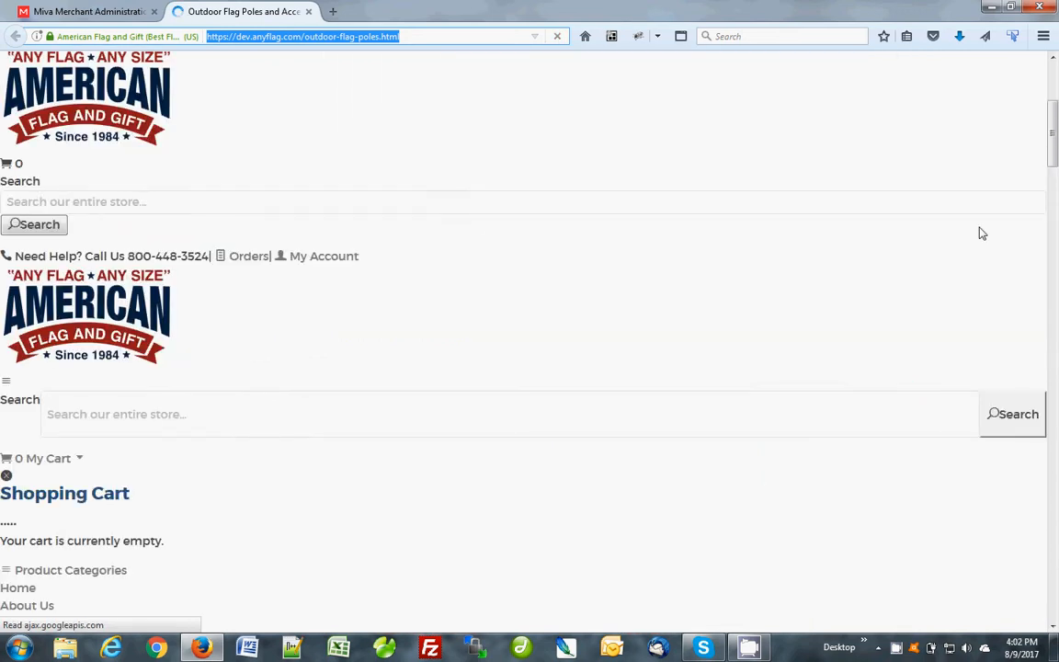
scroll("down", 3)
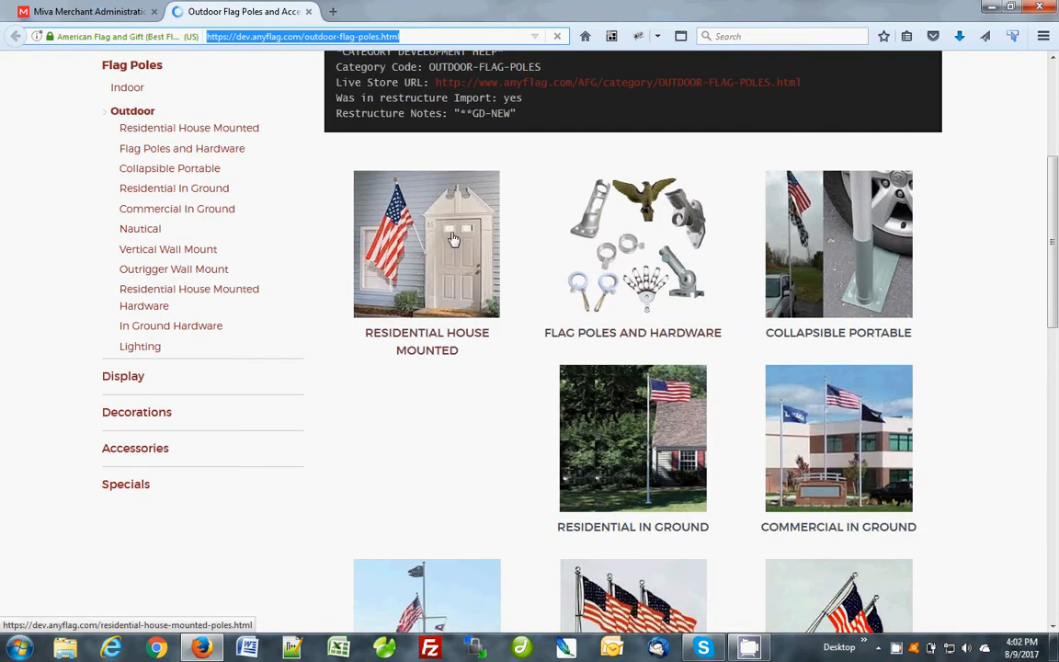
mouse_move(453, 239)
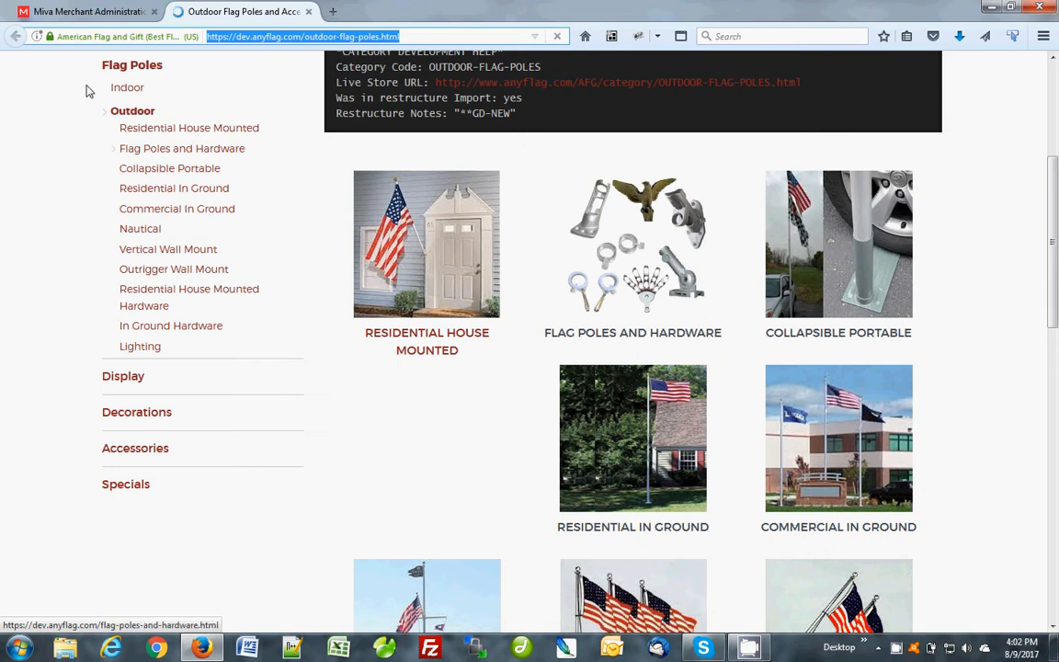
left_click(88, 17)
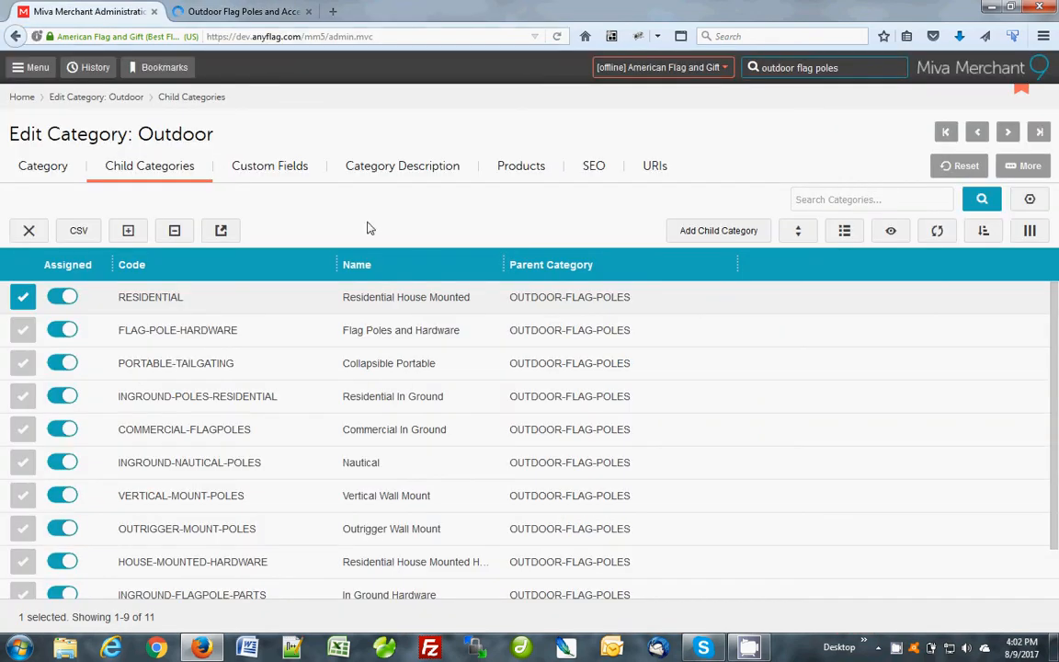
mouse_move(175, 227)
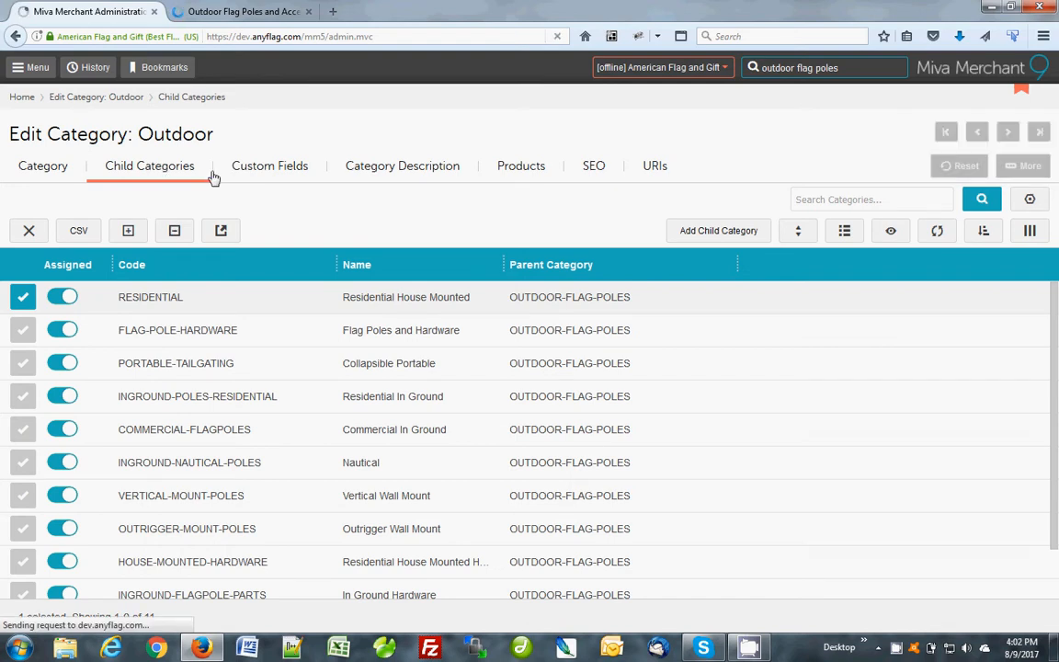
- Reload the child list in saved display order and tick the INGROUND-POLES-RESIDENTIAL row
left_click(149, 165)
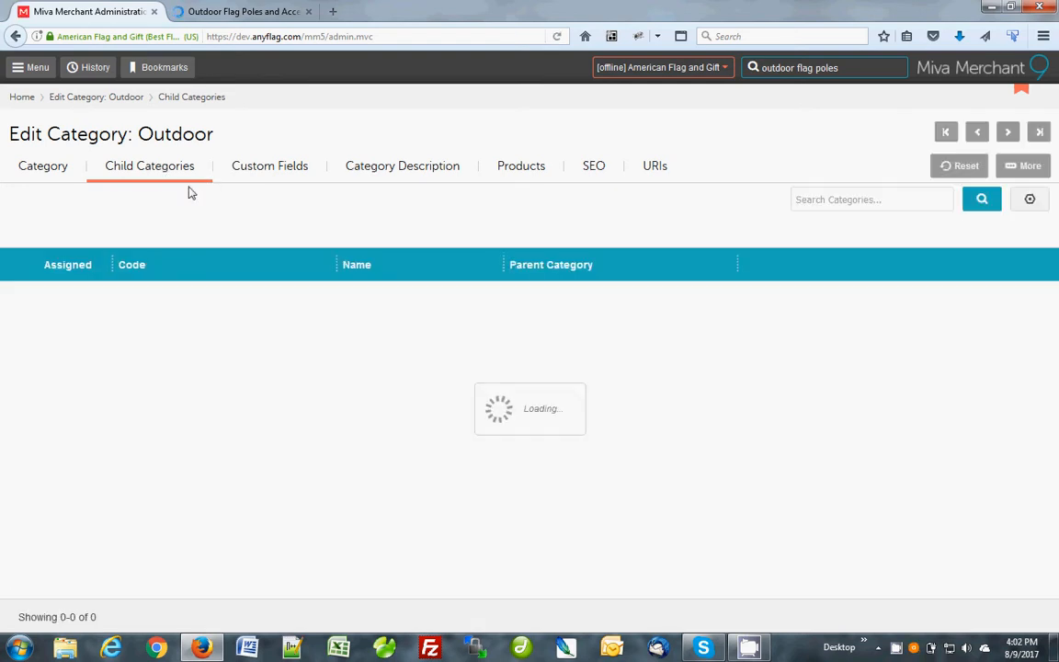
left_click(149, 166)
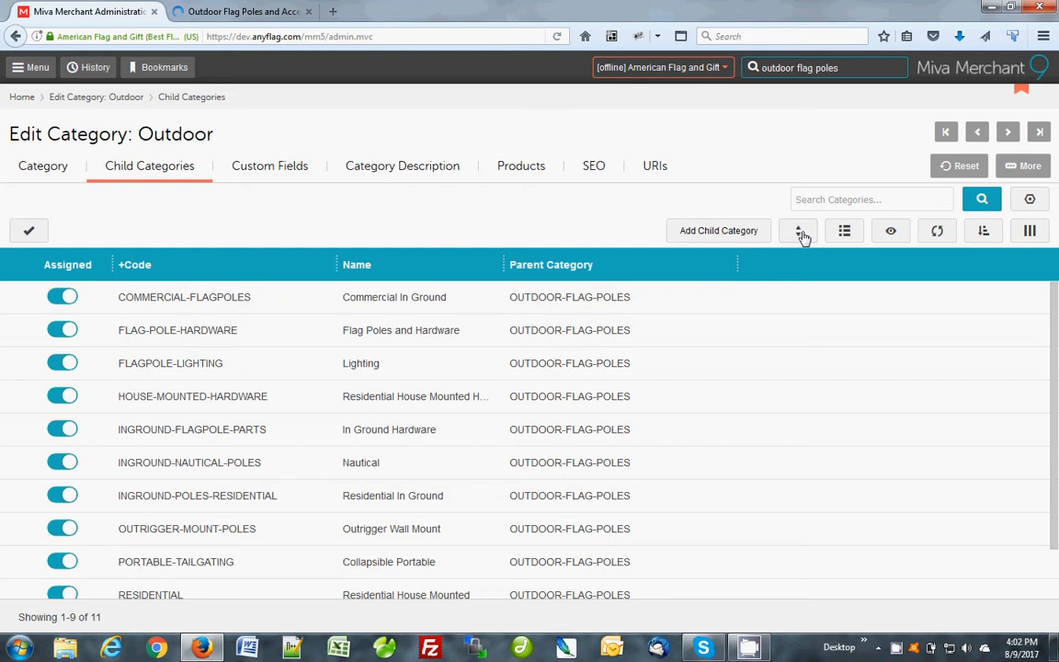
left_click(798, 231)
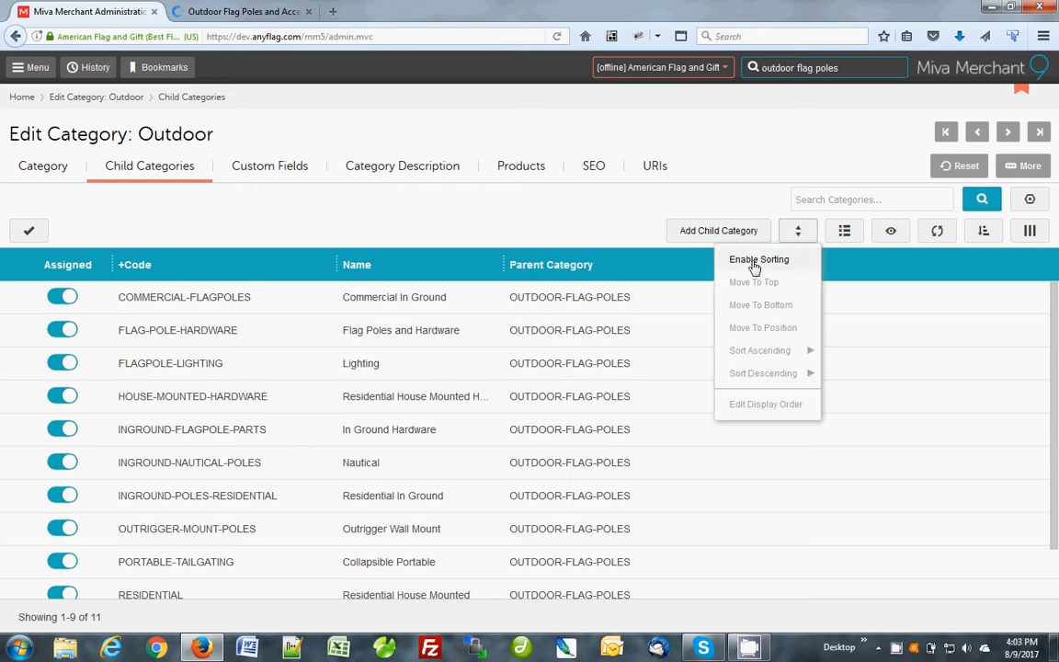
left_click(761, 258)
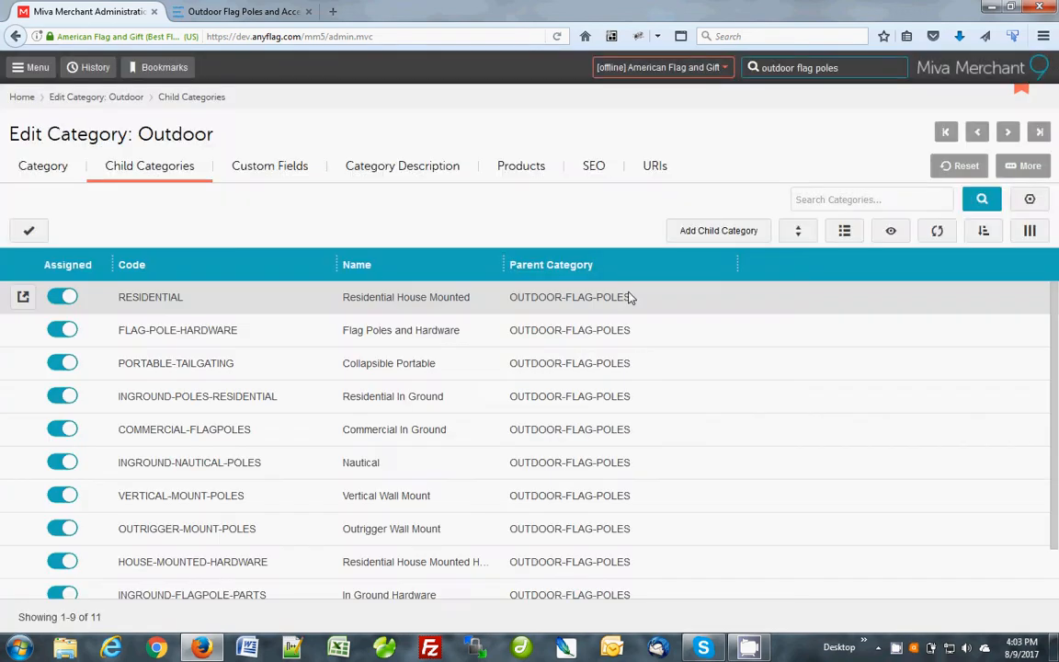
mouse_move(627, 379)
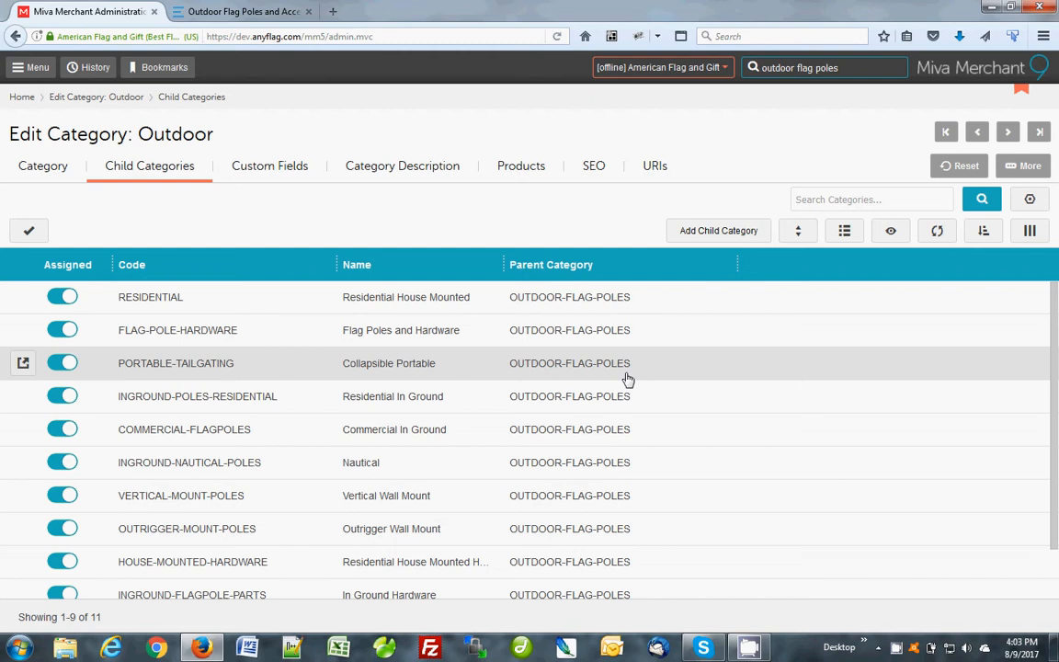
mouse_move(496, 448)
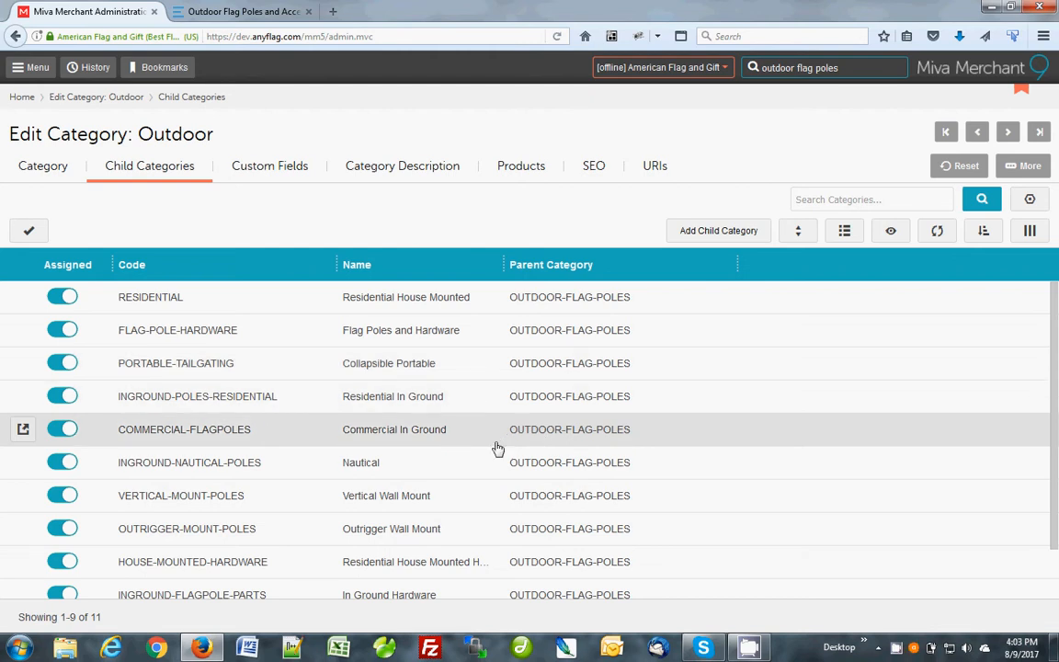
scroll("down", 3)
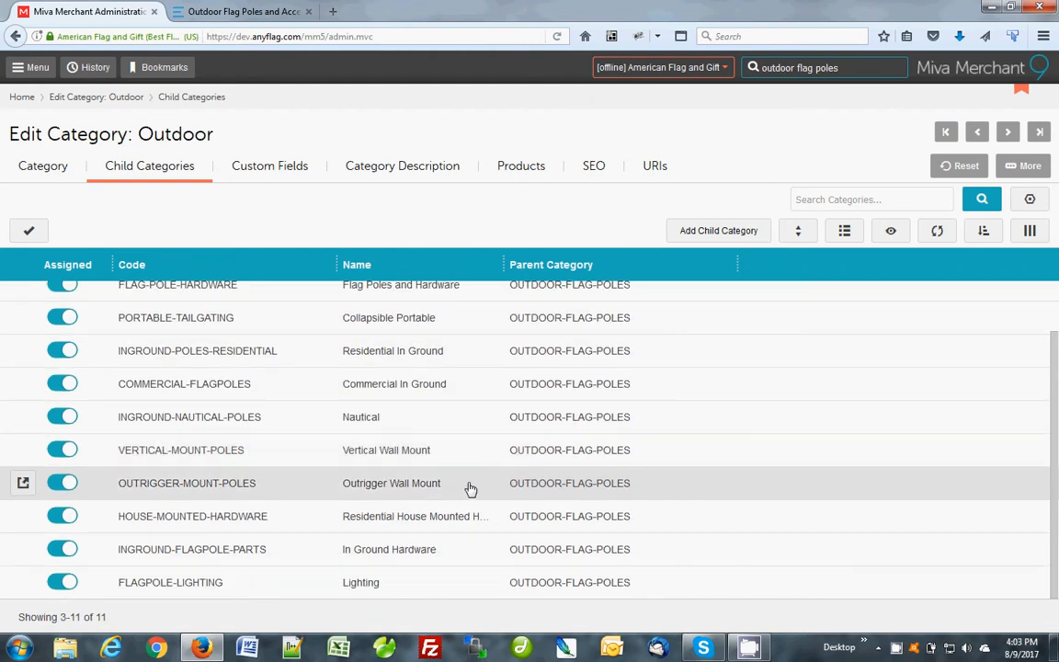
mouse_move(322, 360)
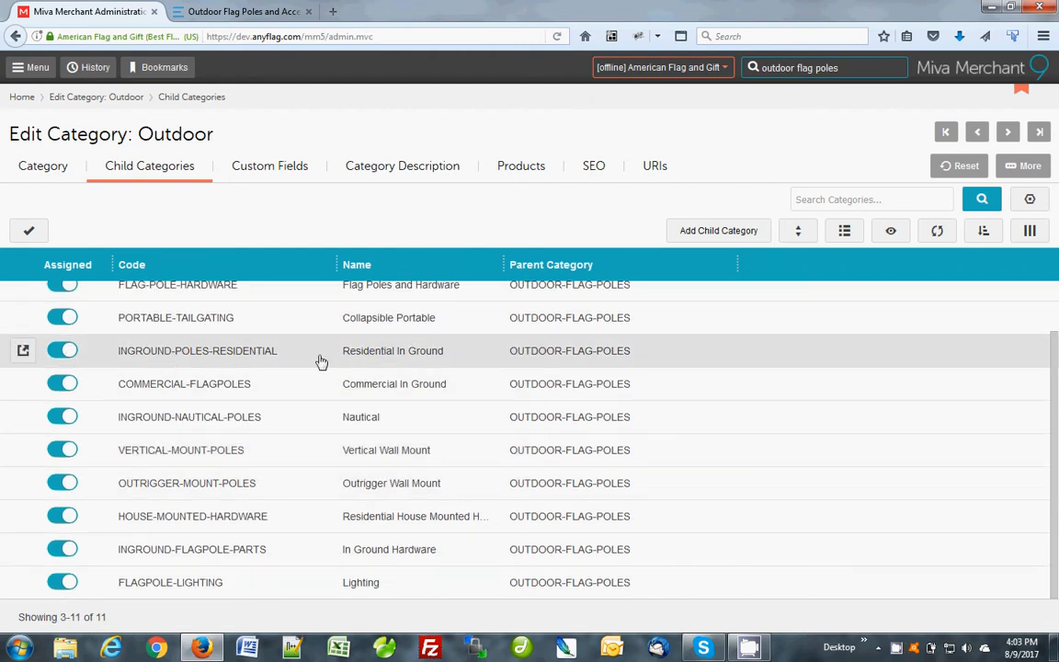
mouse_move(312, 355)
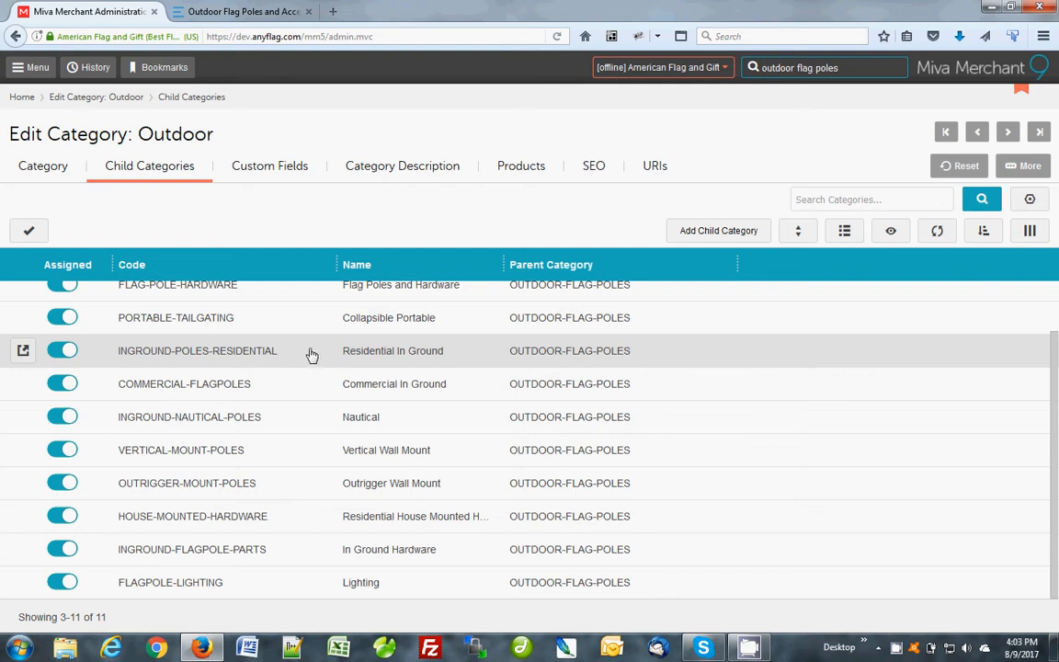
mouse_move(22, 349)
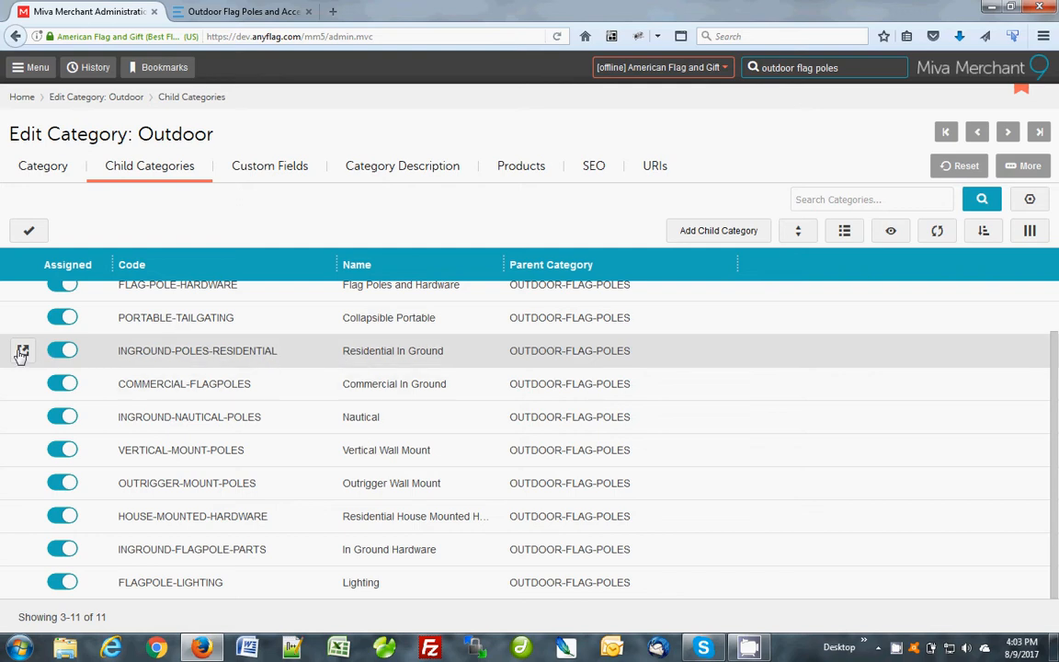
left_click(22, 349)
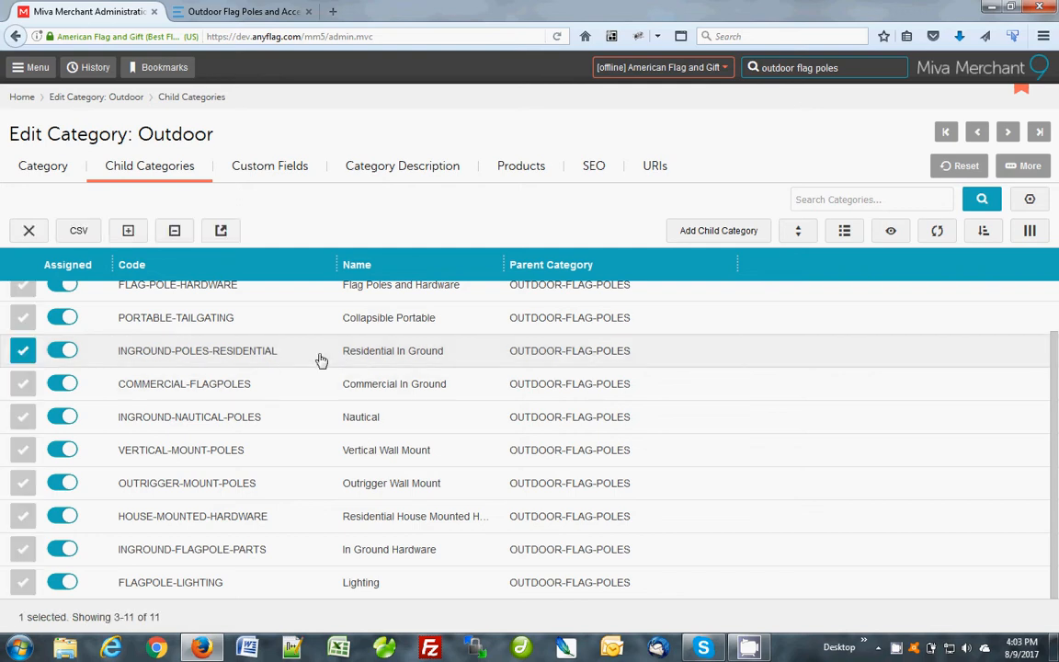
mouse_move(313, 389)
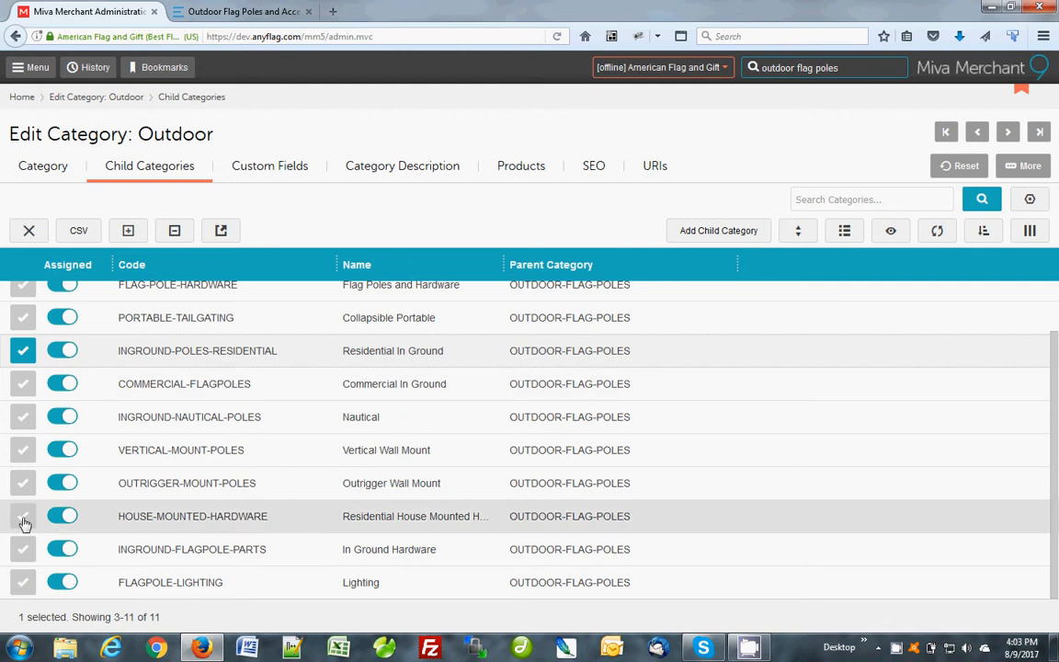
- Also tick HOUSE-MOUNTED-HARDWARE and move both selected residential categories to the top
left_click(22, 516)
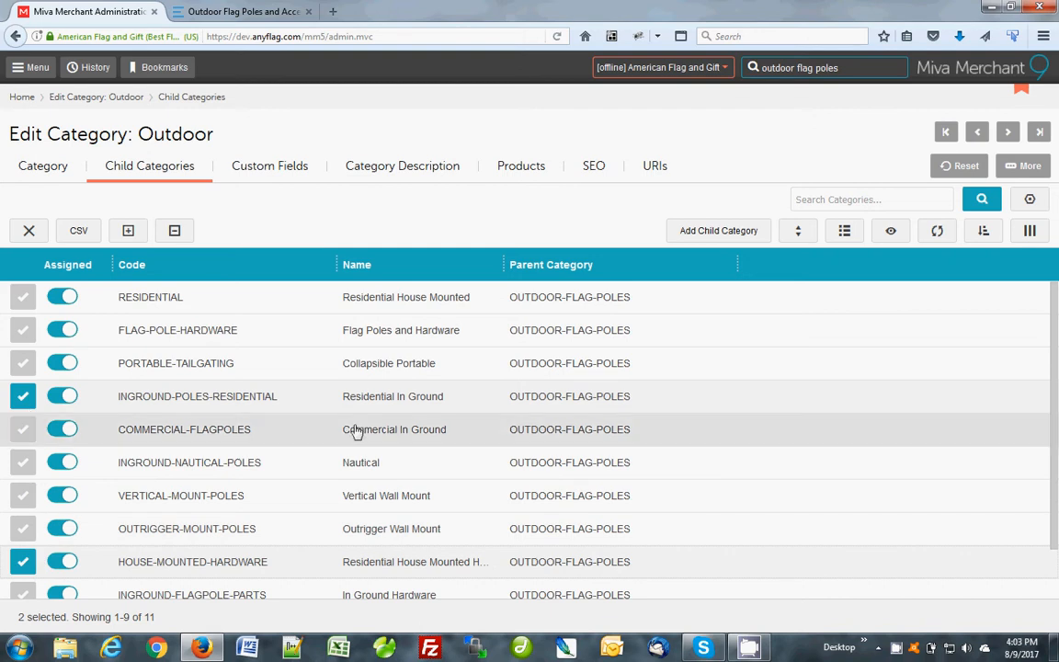
mouse_move(378, 435)
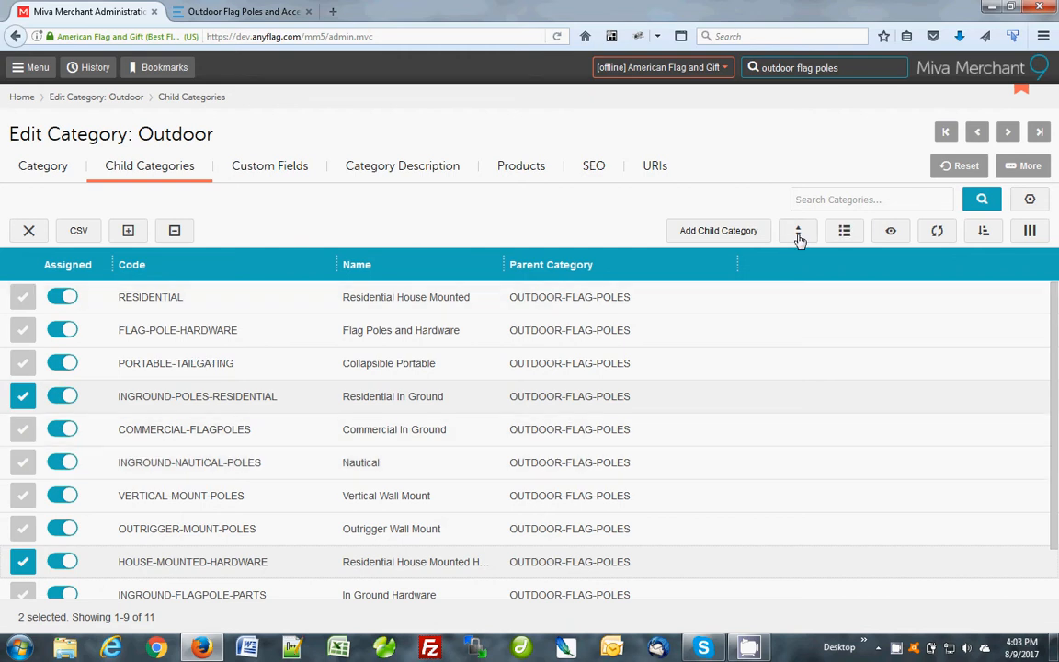
left_click(797, 231)
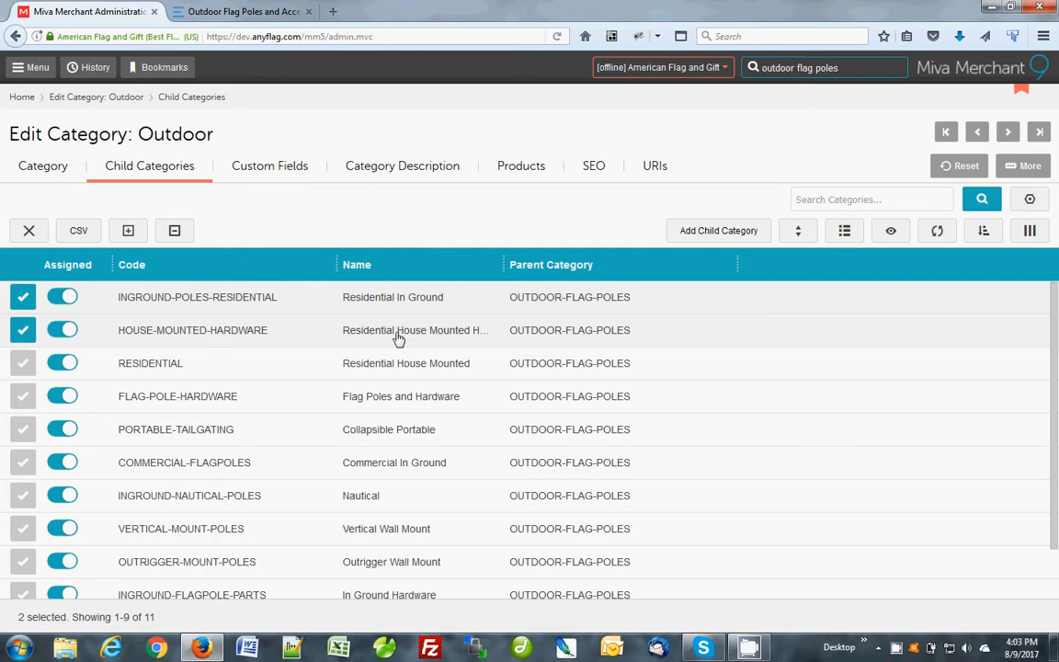
mouse_move(399, 364)
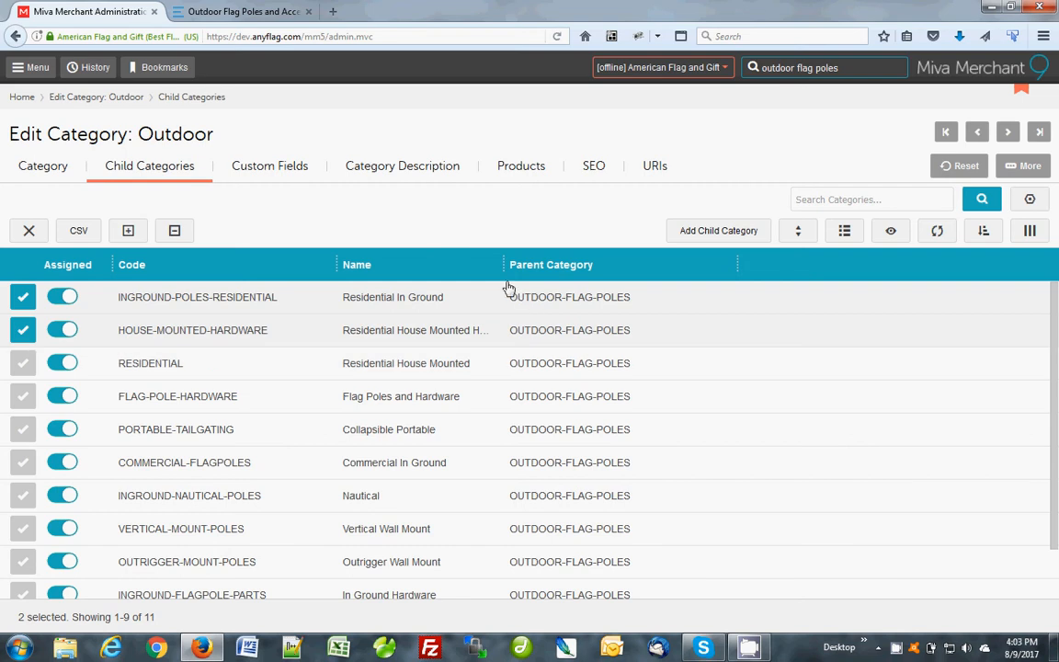
mouse_move(524, 229)
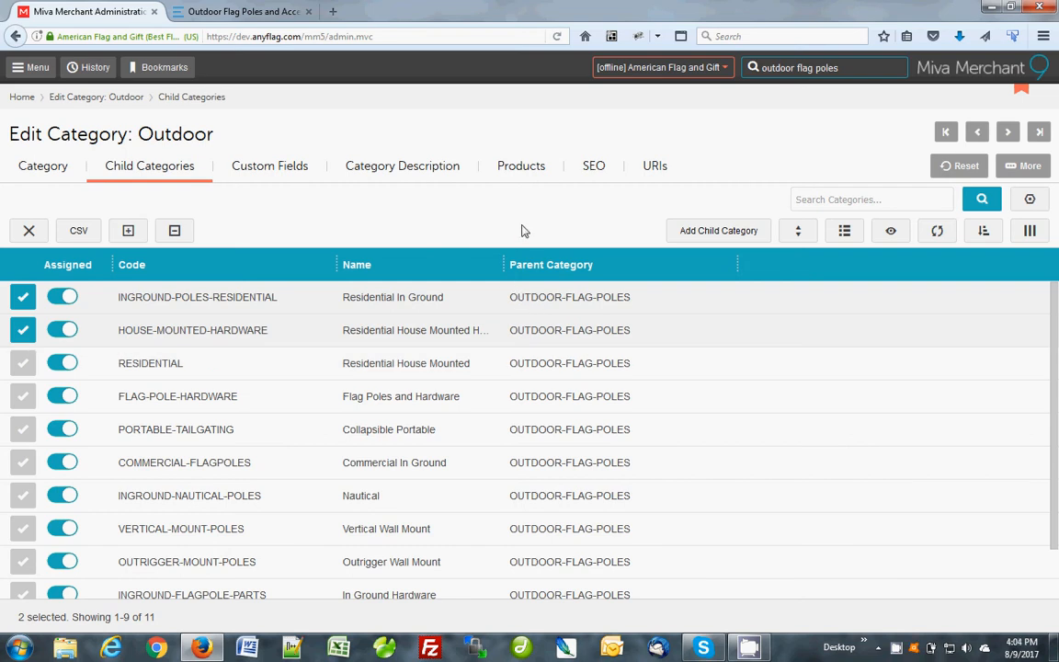
left_click(266, 15)
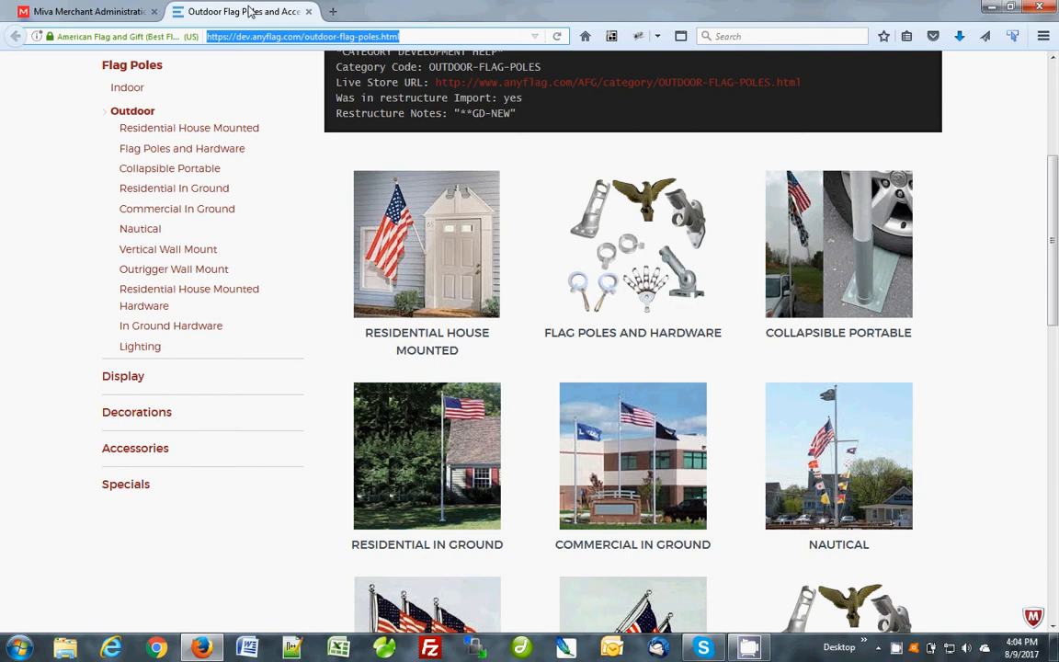
- Reload the storefront Outdoor page to confirm the two residential subcategories lead the grid
left_click(557, 36)
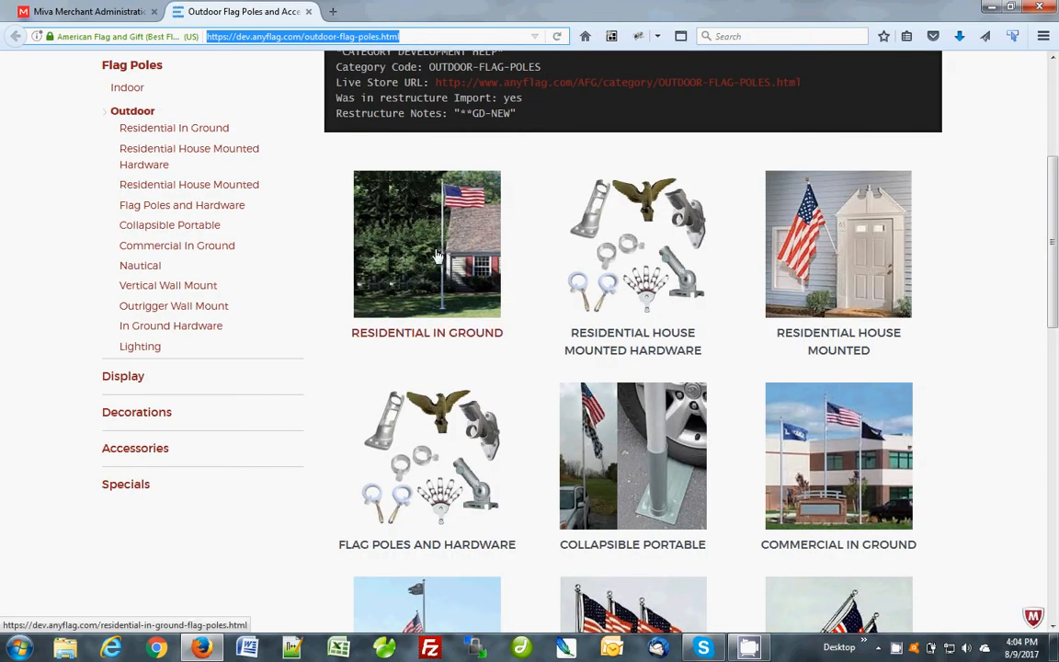
mouse_move(875, 274)
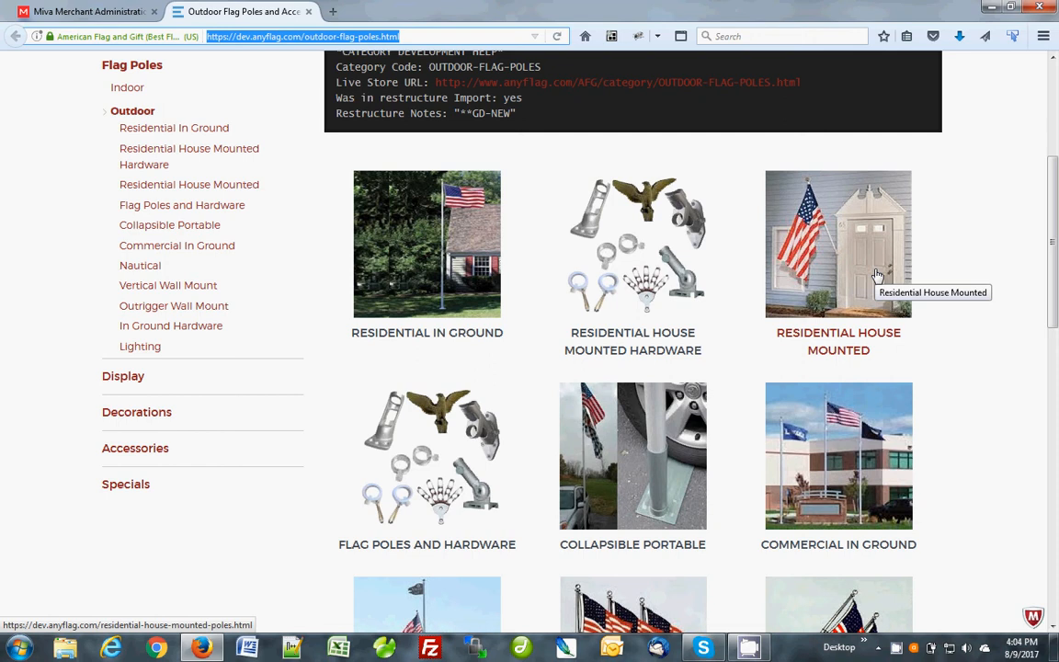
scroll("down", 3)
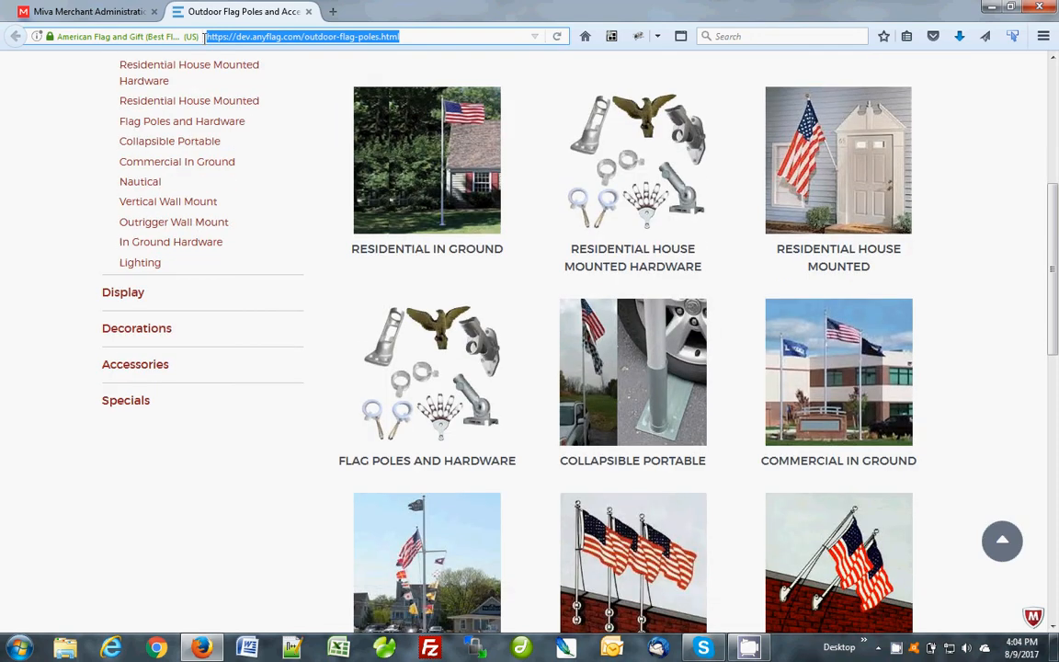
left_click(101, 20)
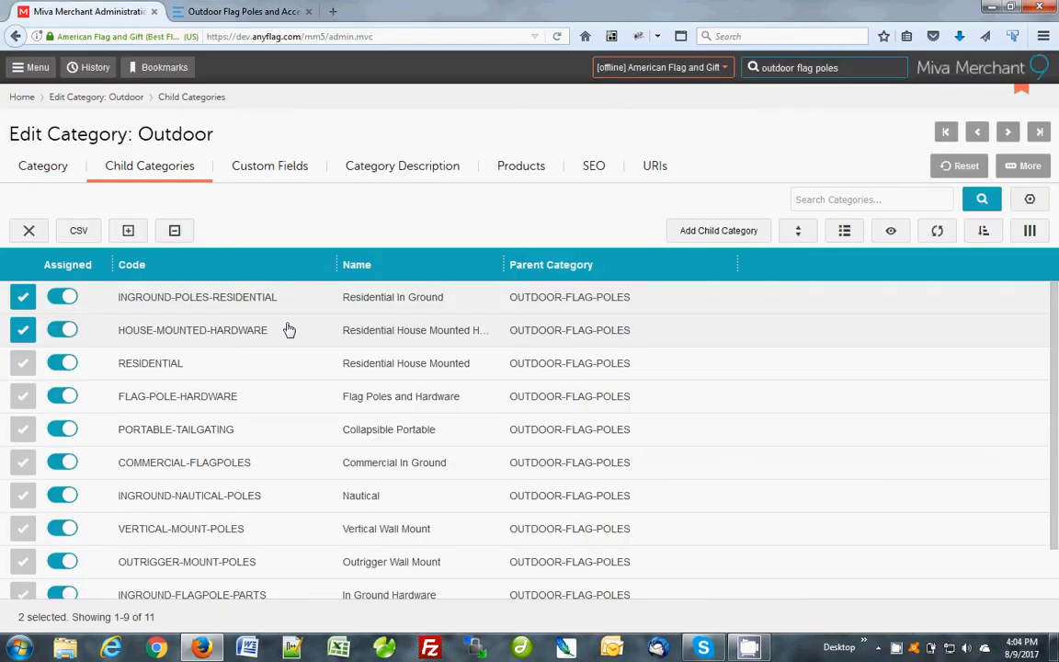
mouse_move(566, 463)
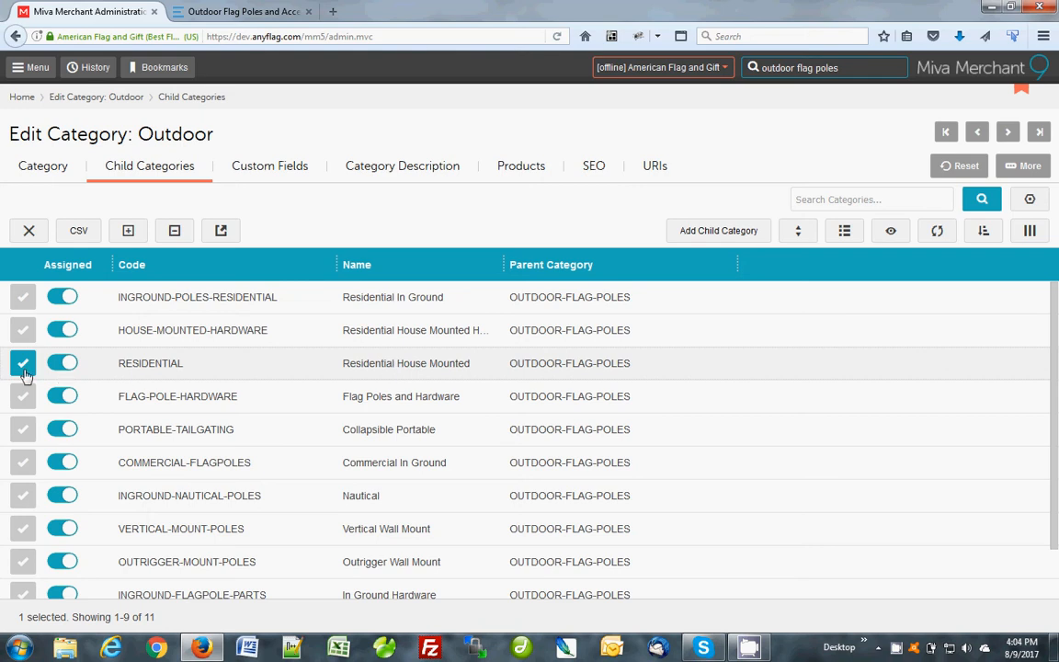
- Move the RESIDENTIAL row to position 2 via Move To Position and check it on the storefront tab
left_click(798, 232)
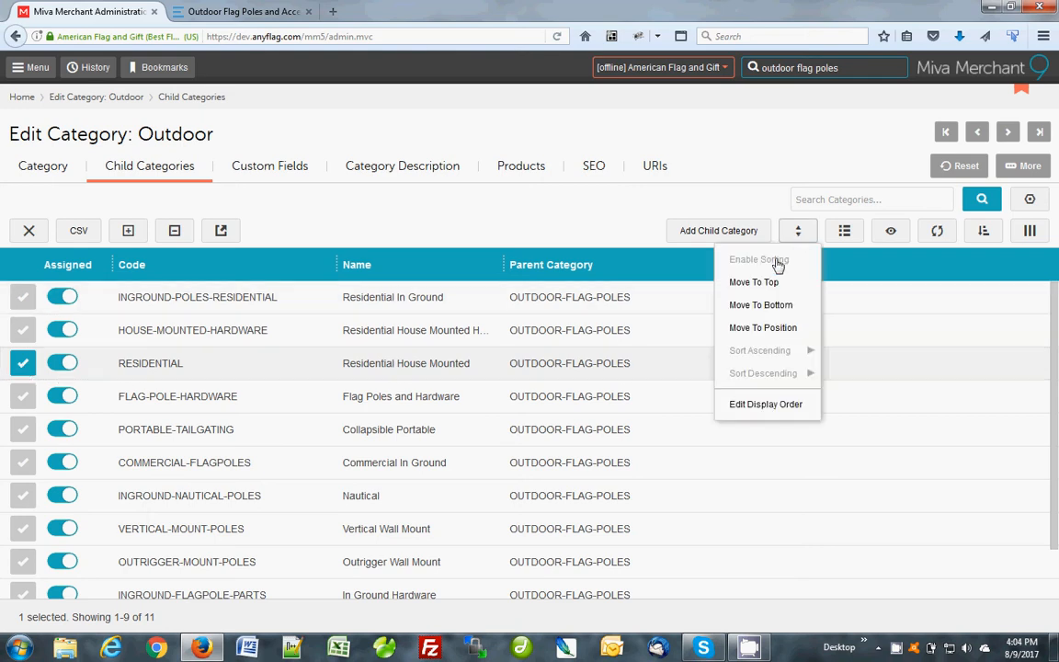
left_click(757, 260)
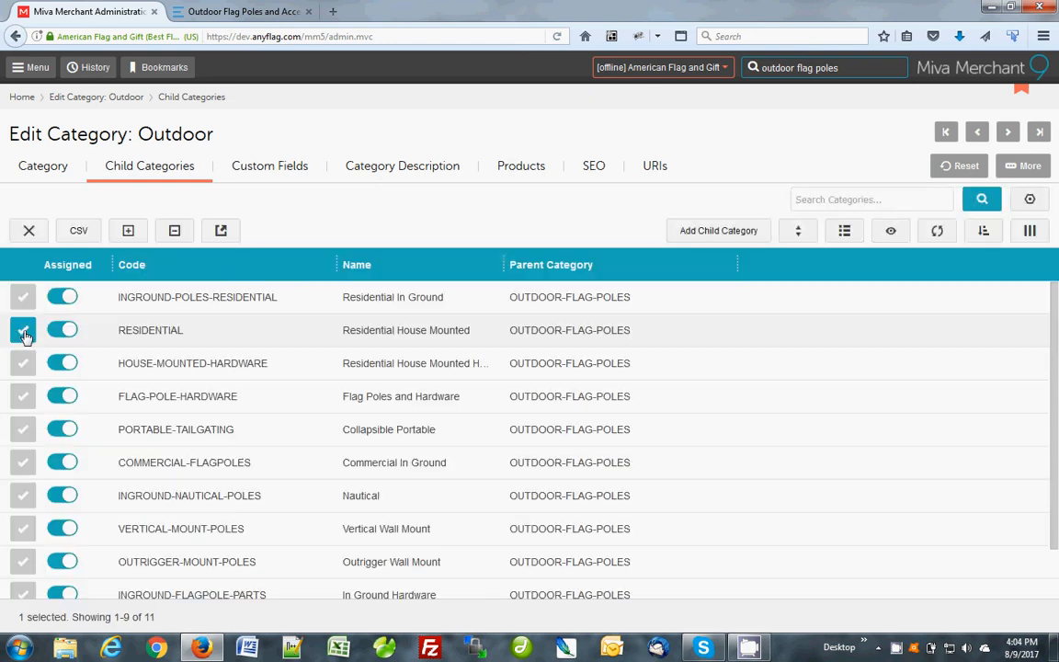
left_click(22, 329)
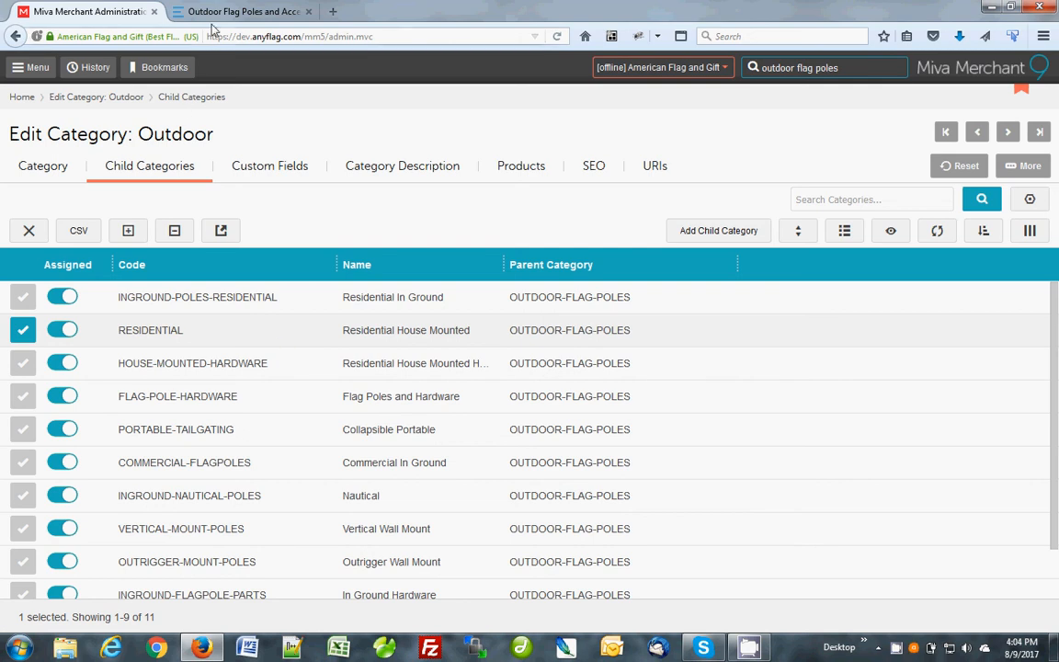
left_click(248, 15)
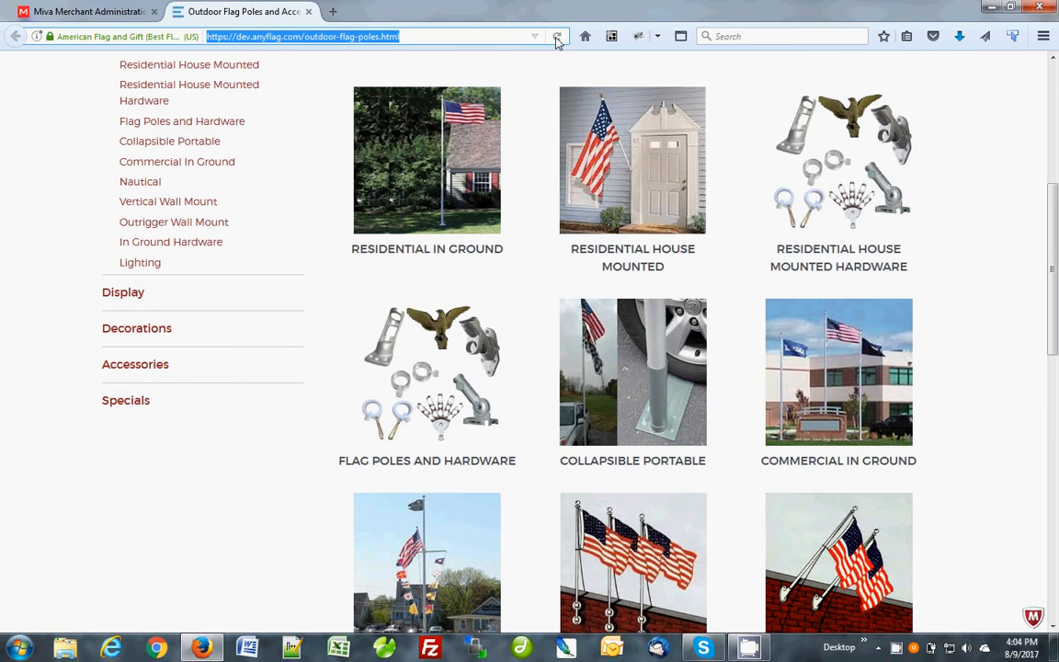
mouse_move(464, 145)
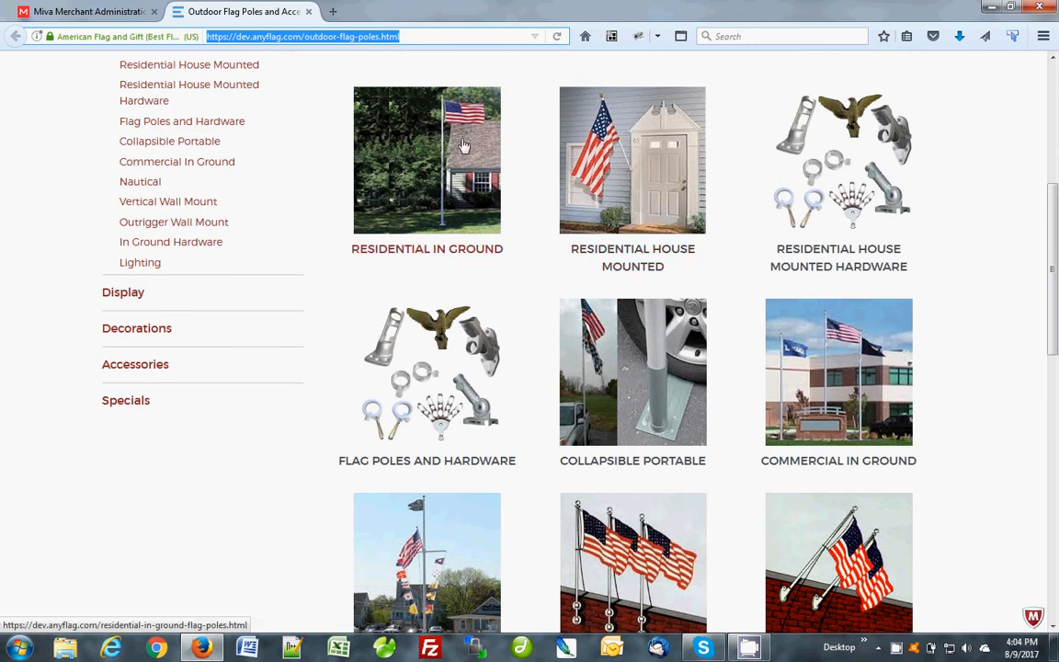
mouse_move(463, 144)
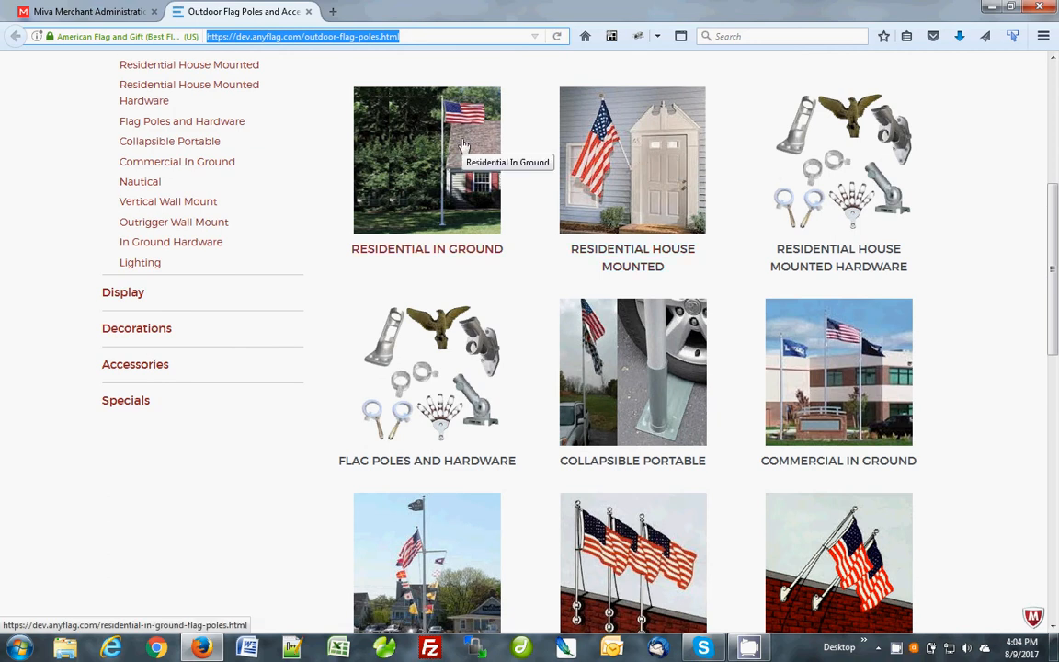